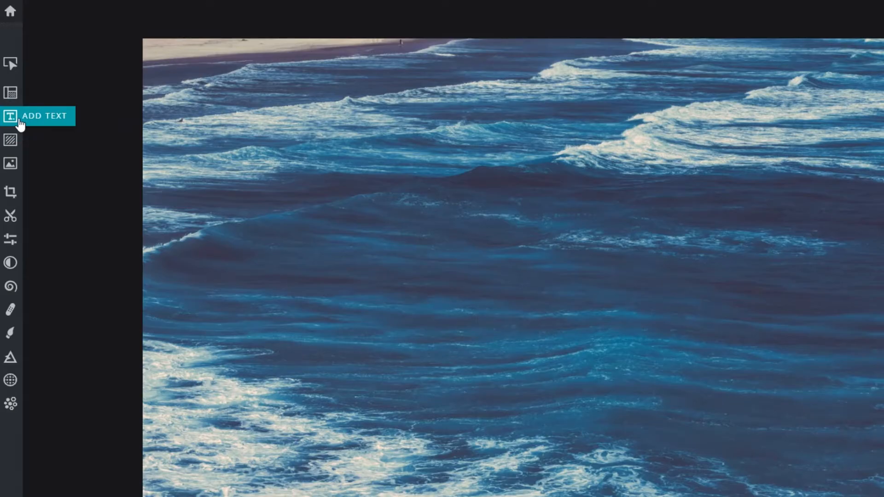
Add a new white text layer reading HELLO over the upper part of the ocean photo
{"action": "left_click", "coordinate": [10, 116]}
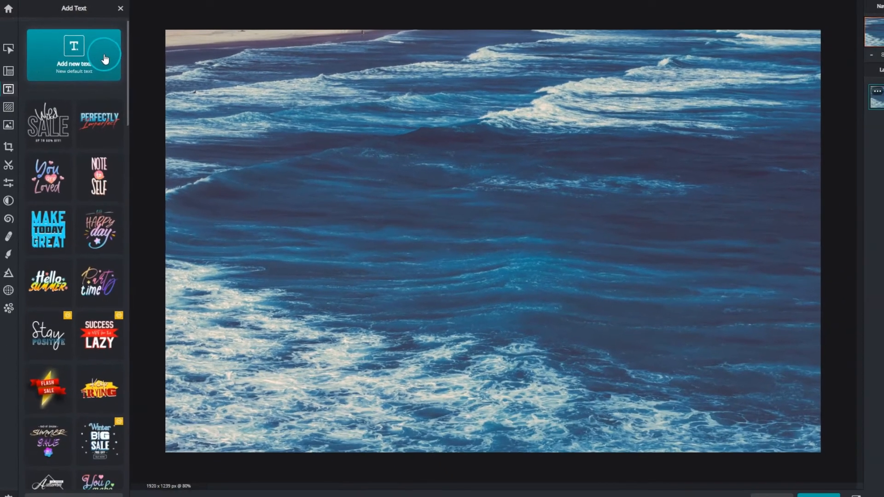
{"action": "left_click", "coordinate": [74, 55]}
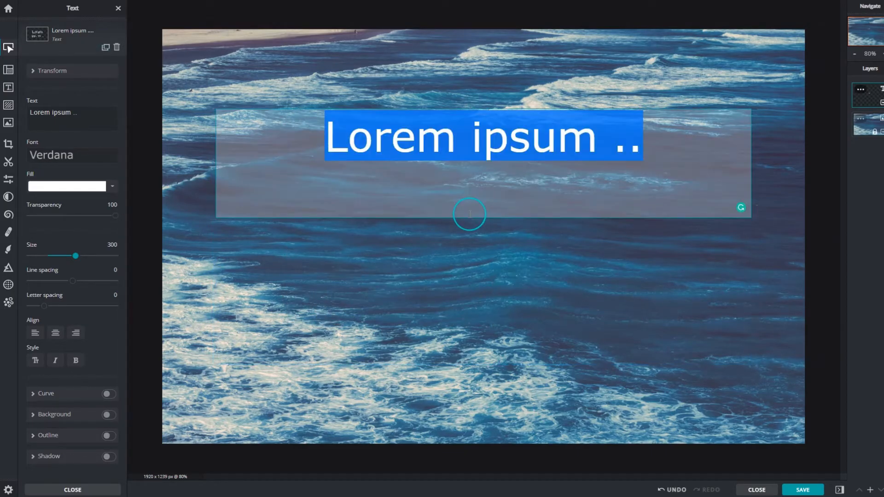
{"action": "type", "text": "HELLO"}
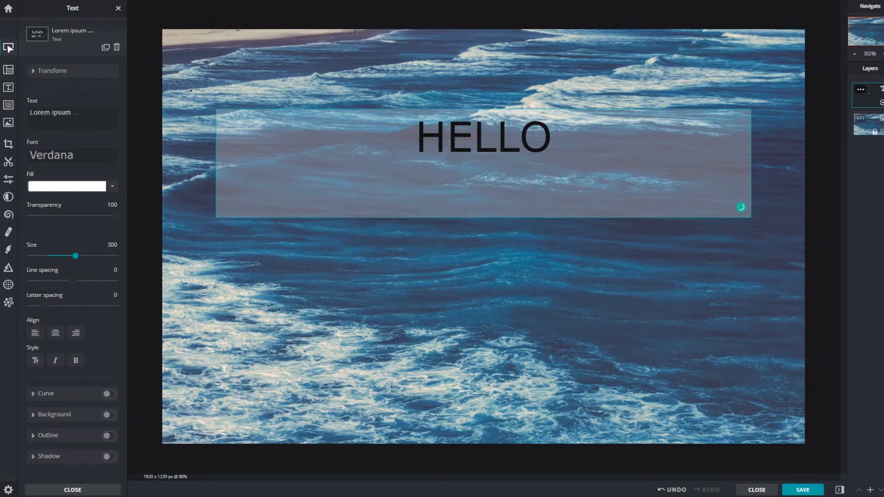
{"action": "left_click", "coordinate": [82, 118]}
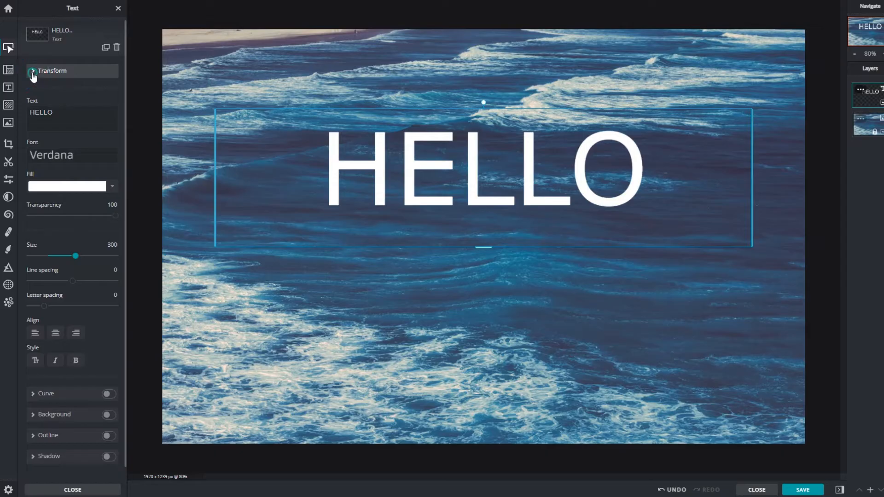
Resize the HELLO text box, enlarge the text to 445 and centre it on the photo
{"action": "left_click", "coordinate": [33, 70]}
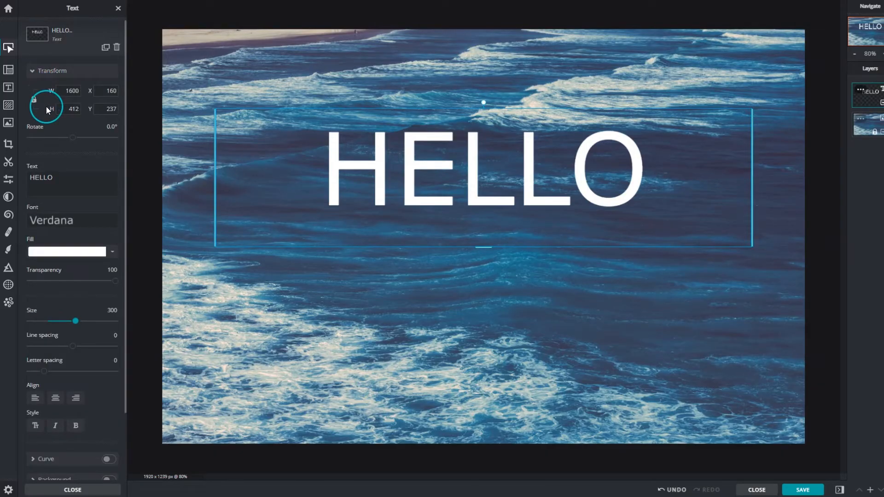
{"action": "mouse_move", "coordinate": [223, 158]}
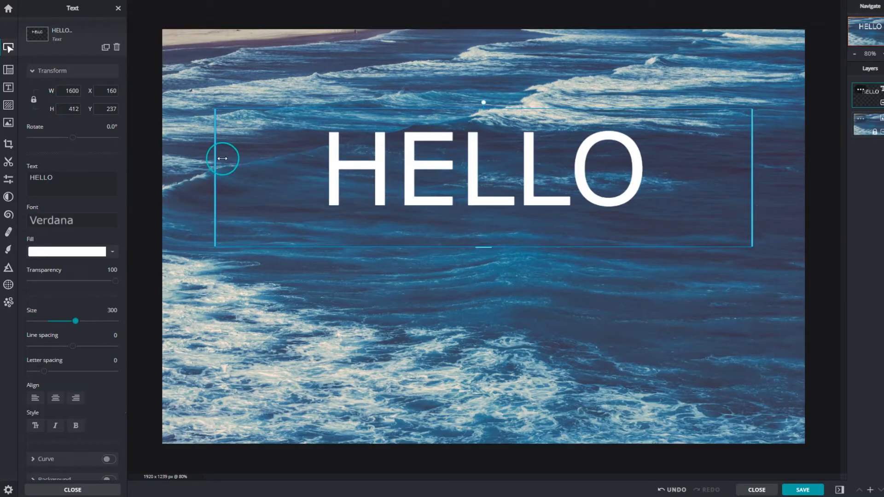
{"action": "left_click_drag", "start_coordinate": [223, 158], "coordinate": [686, 163]}
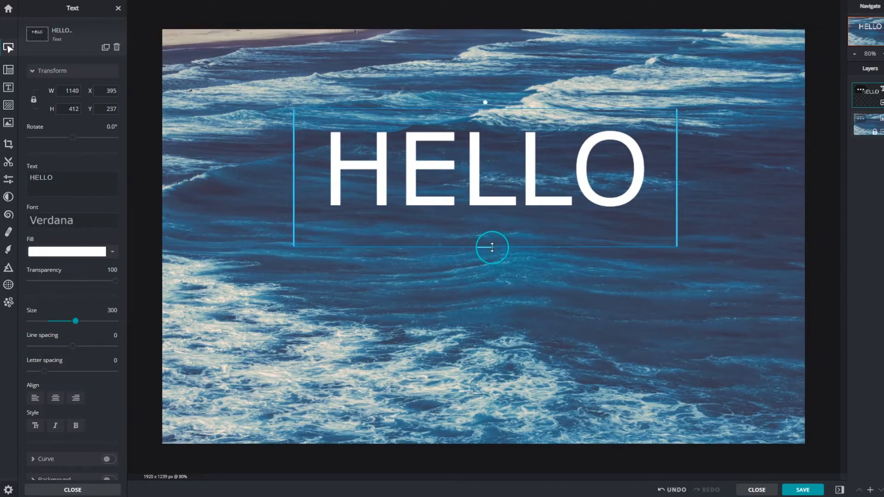
{"action": "left_click_drag", "start_coordinate": [492, 248], "coordinate": [509, 289]}
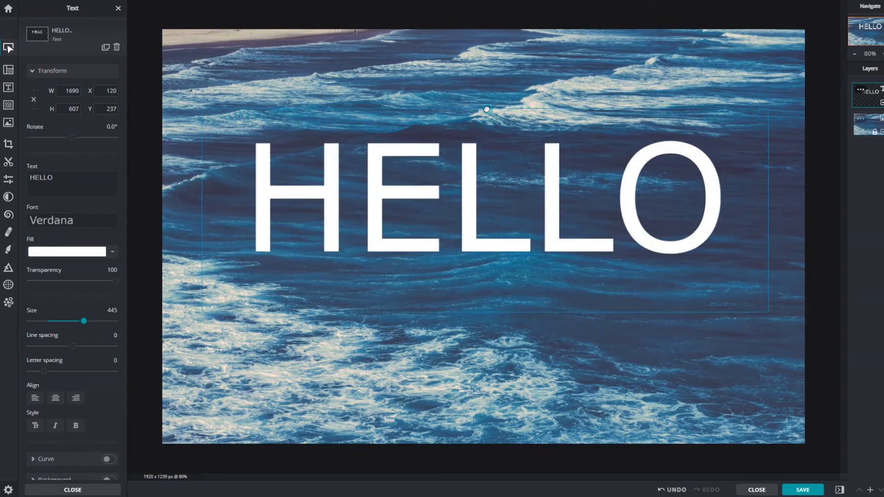
{"action": "left_click", "coordinate": [484, 110]}
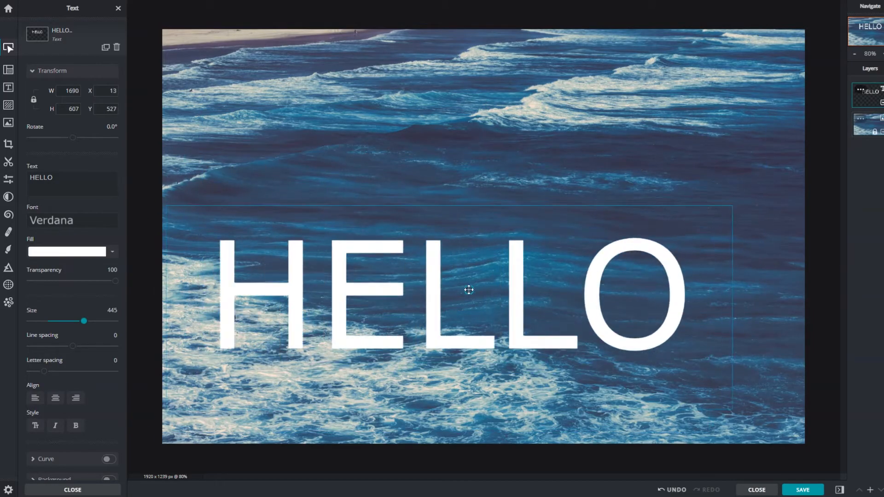
{"action": "left_click_drag", "start_coordinate": [469, 291], "coordinate": [507, 216]}
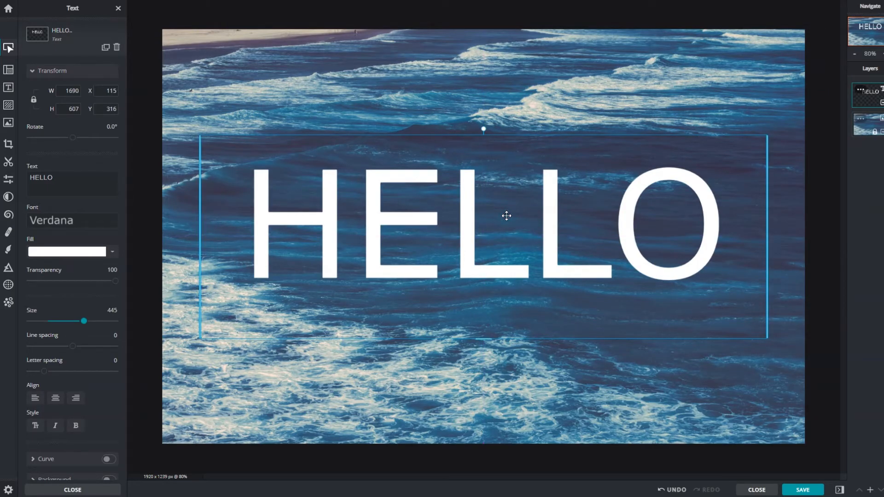
Change the HELLO font from Verdana to College, trying Colombo along the way
{"action": "left_click", "coordinate": [72, 220]}
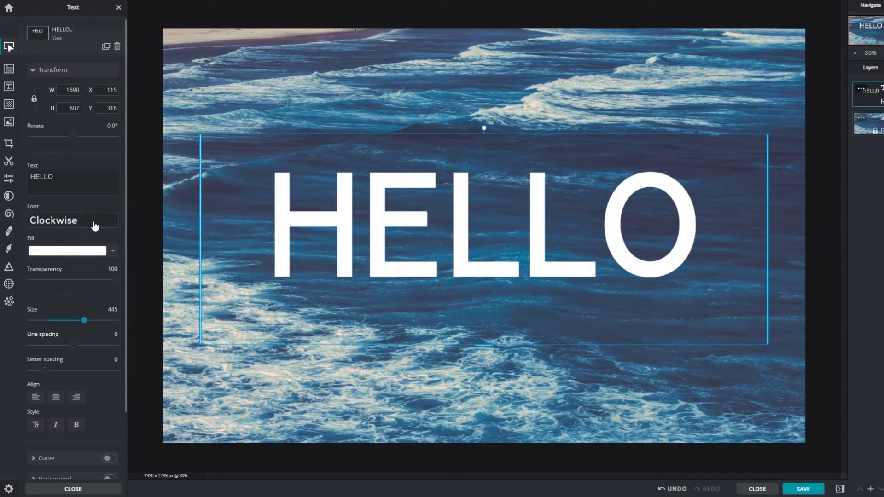
{"action": "left_click", "coordinate": [73, 221]}
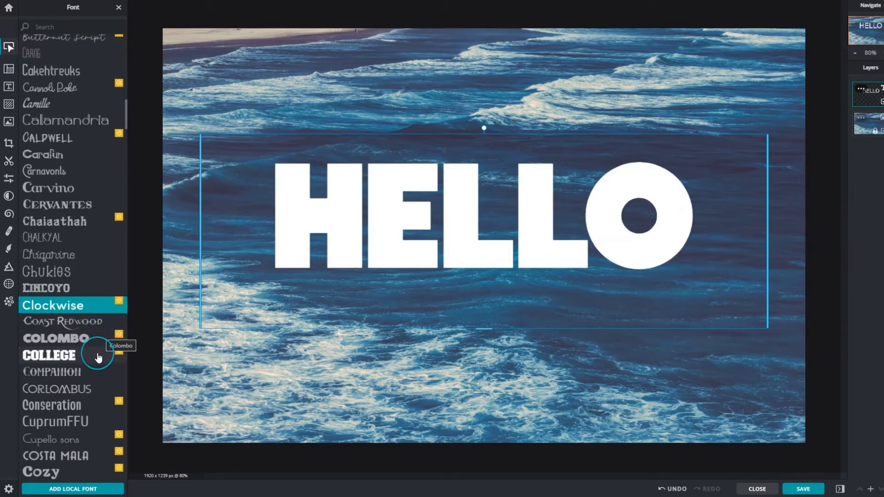
{"action": "left_click", "coordinate": [46, 355]}
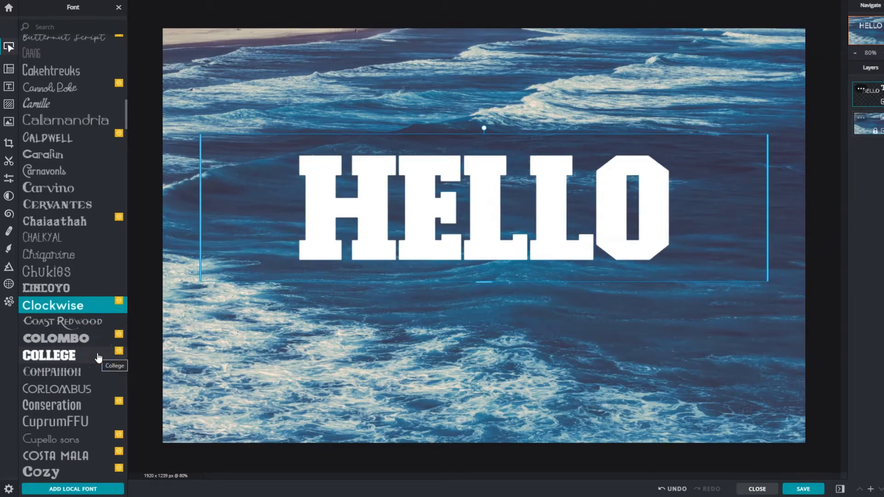
{"action": "left_click", "coordinate": [53, 355]}
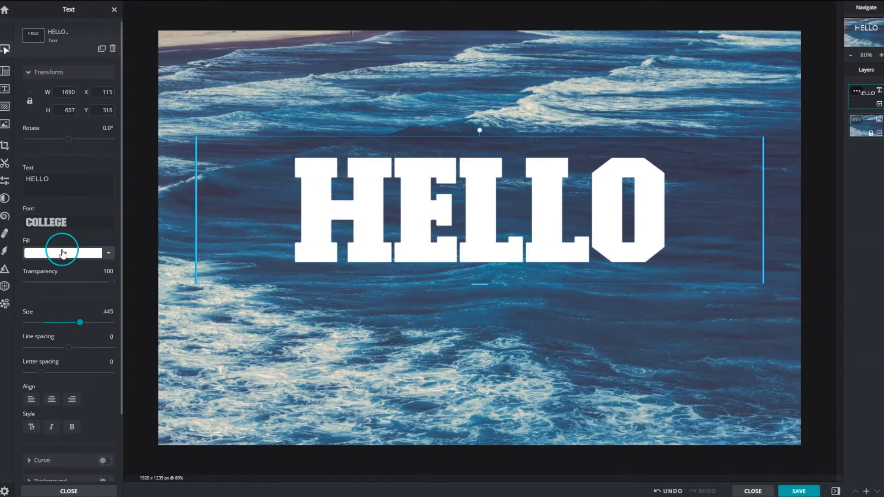
Change the HELLO fill colour from white to bright cyan via the hue slider
{"action": "left_click", "coordinate": [62, 252]}
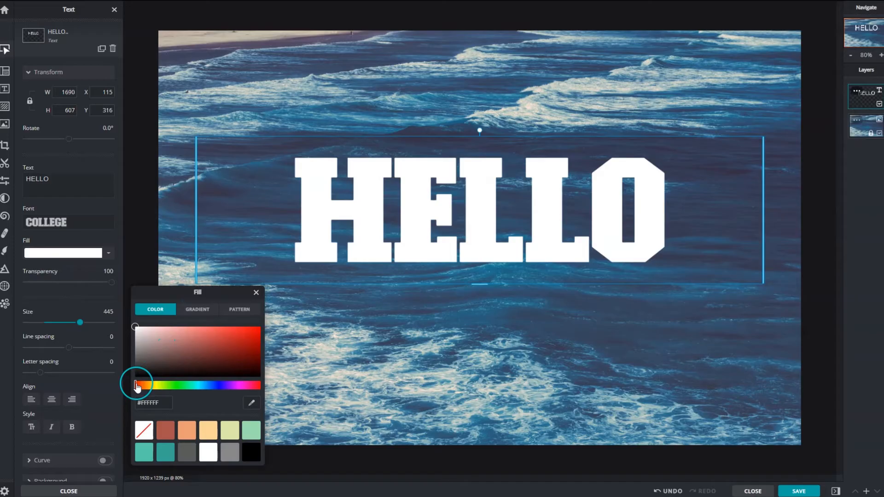
{"action": "left_click_drag", "start_coordinate": [136, 385], "coordinate": [199, 385]}
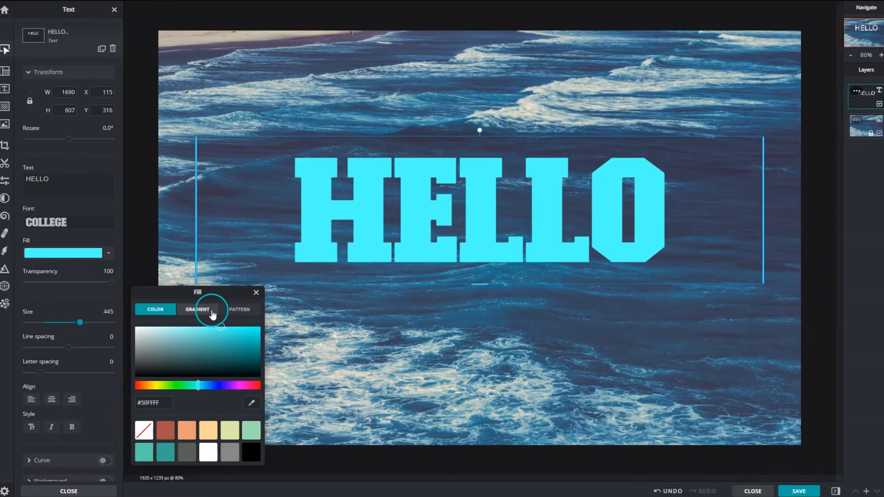
Switch the HELLO fill to a gradient and apply the pink-to-blue preset
{"action": "left_click", "coordinate": [197, 310]}
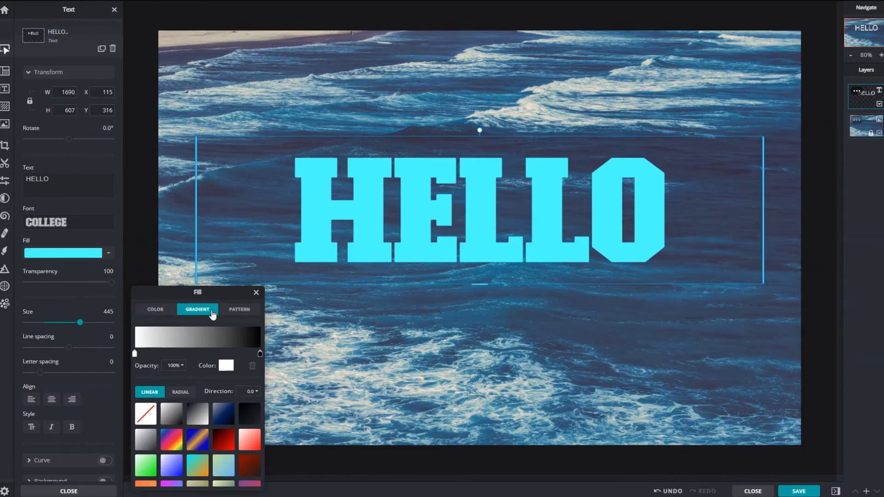
{"action": "left_click", "coordinate": [171, 439]}
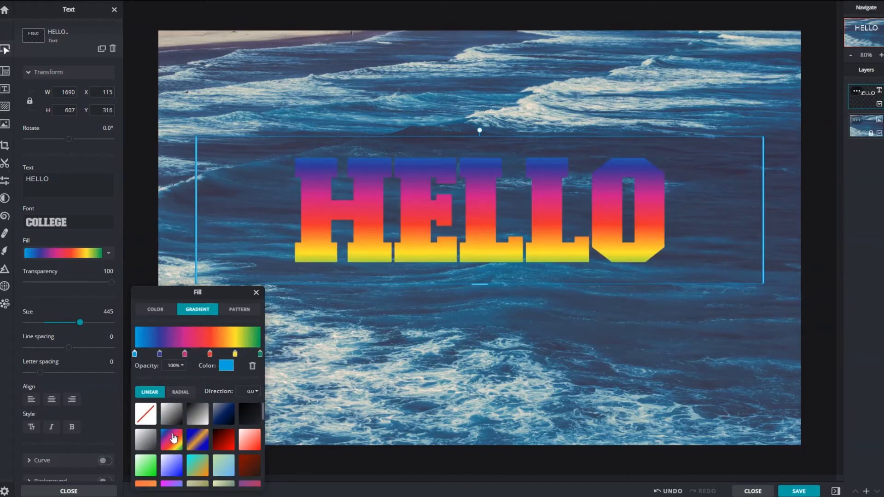
{"action": "left_click", "coordinate": [171, 438]}
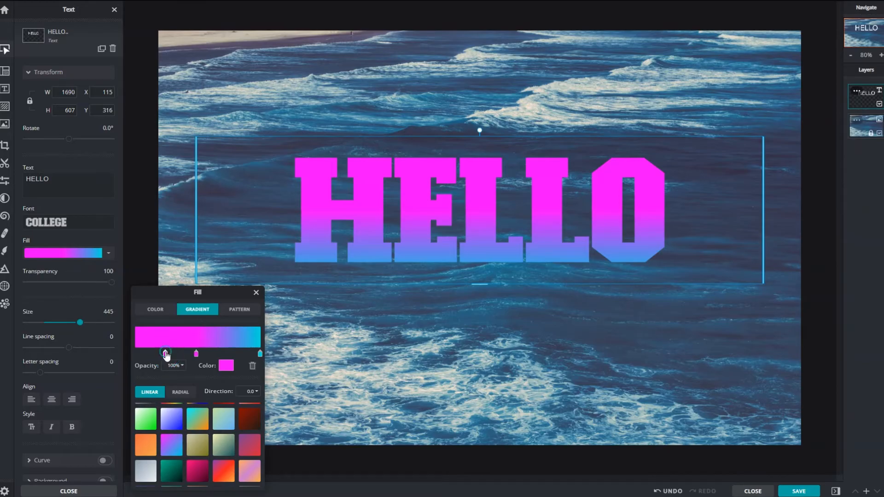
Adjust the gradient stops so it runs blue, magenta, then blue from top to bottom
{"action": "left_click_drag", "start_coordinate": [165, 354], "coordinate": [180, 353]}
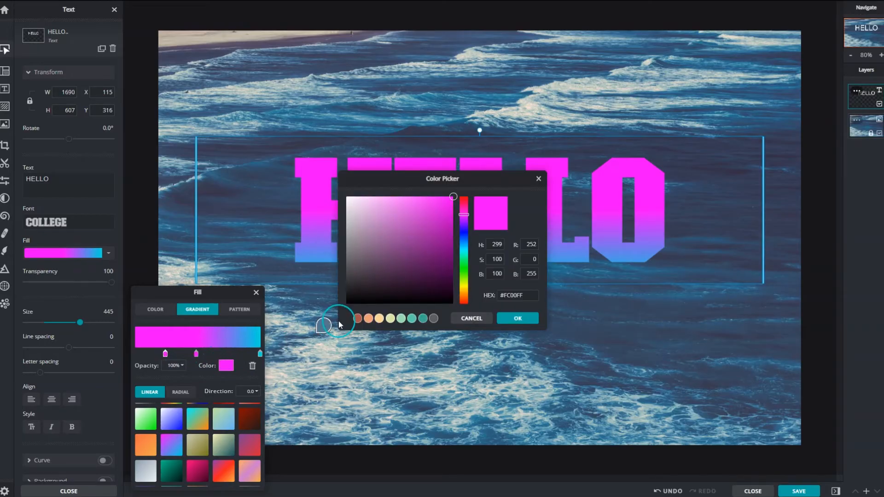
{"action": "left_click_drag", "start_coordinate": [464, 215], "coordinate": [464, 248]}
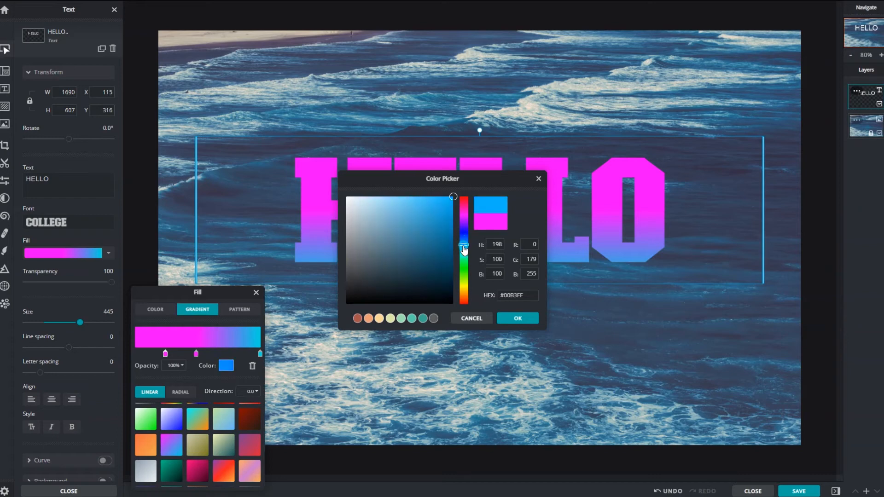
{"action": "left_click", "coordinate": [517, 318]}
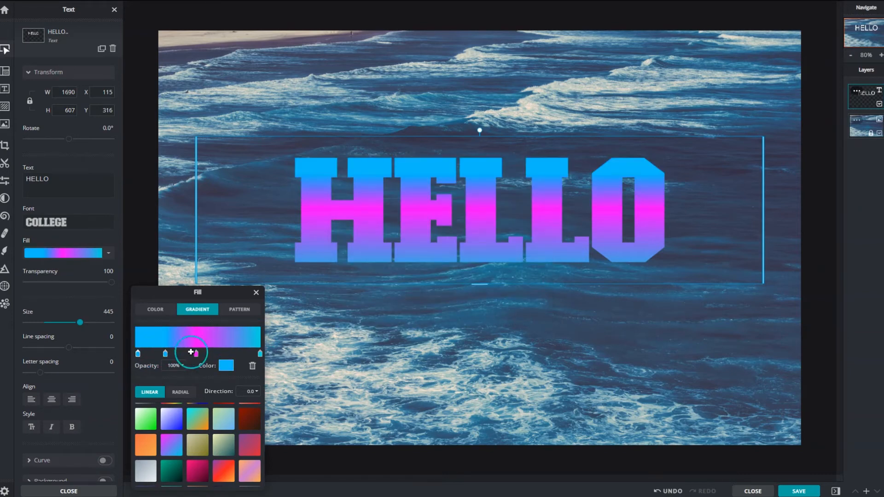
{"action": "left_click", "coordinate": [227, 366]}
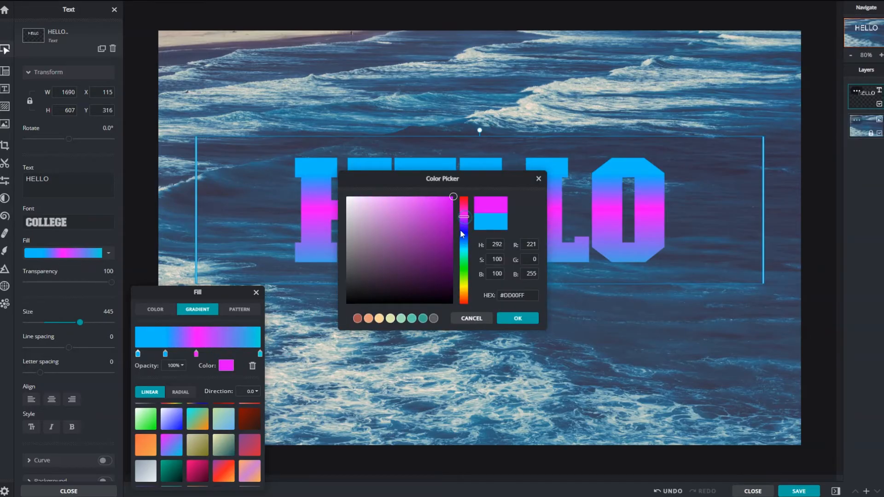
{"action": "left_click", "coordinate": [517, 317]}
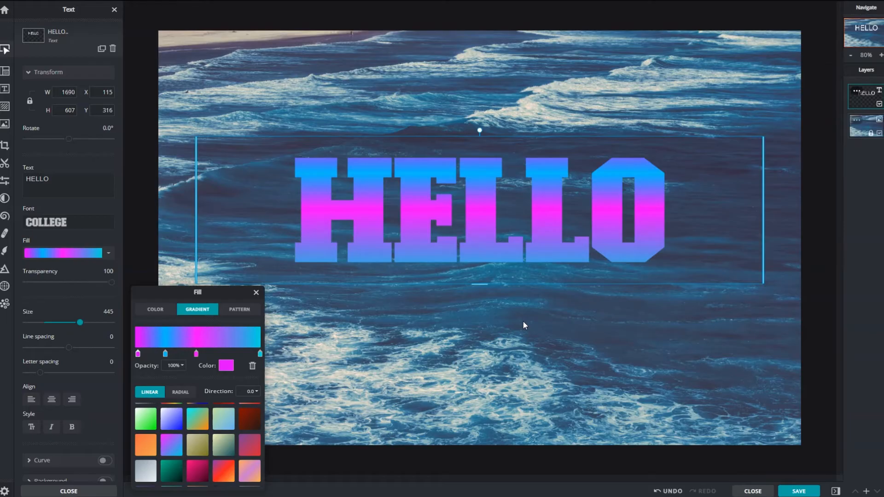
{"action": "left_click", "coordinate": [138, 353]}
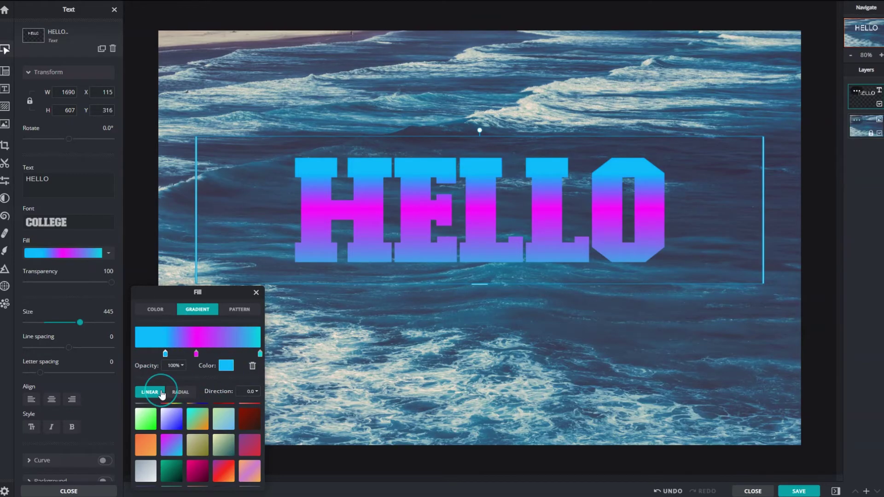
Test a diagonal gradient direction, reset it to 0, then make the gradient radial and move to pattern fill
{"action": "left_click", "coordinate": [150, 393]}
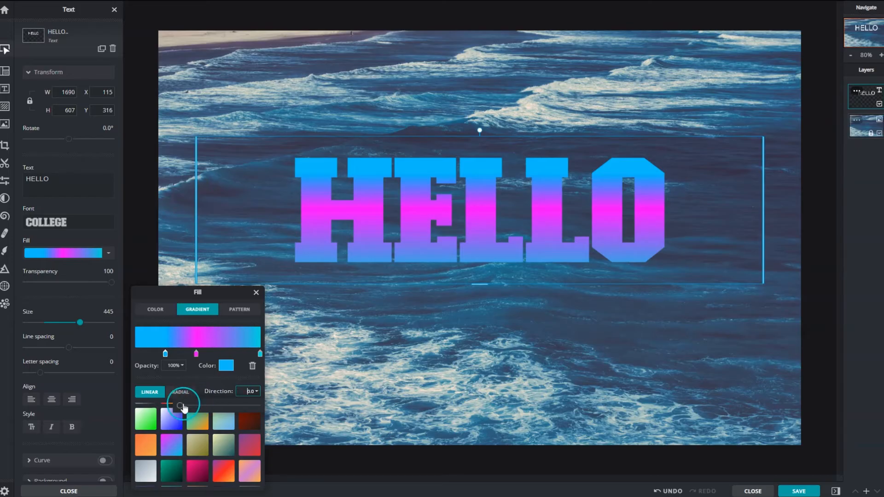
{"action": "left_click_drag", "start_coordinate": [184, 404], "coordinate": [251, 401]}
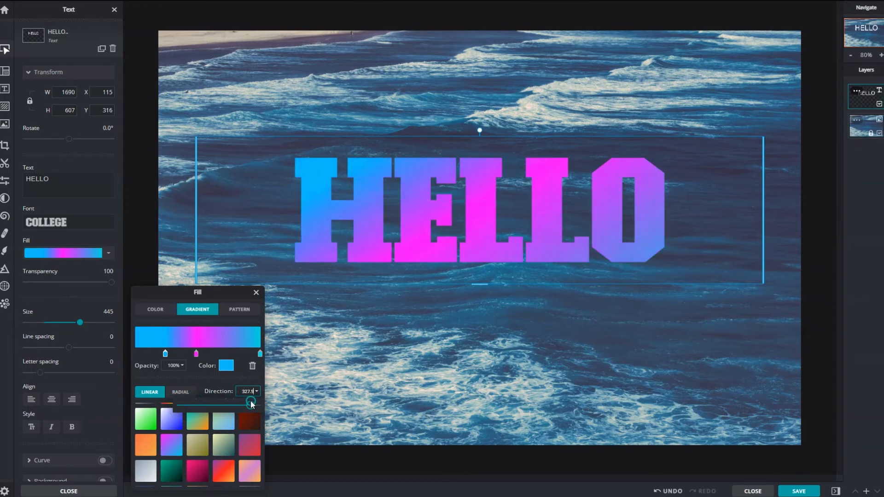
{"action": "left_click_drag", "start_coordinate": [251, 402], "coordinate": [178, 406]}
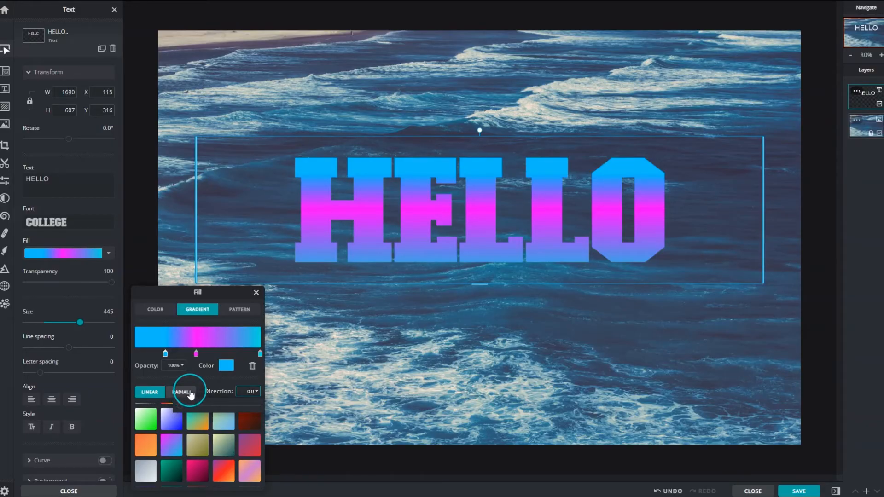
{"action": "left_click", "coordinate": [181, 392]}
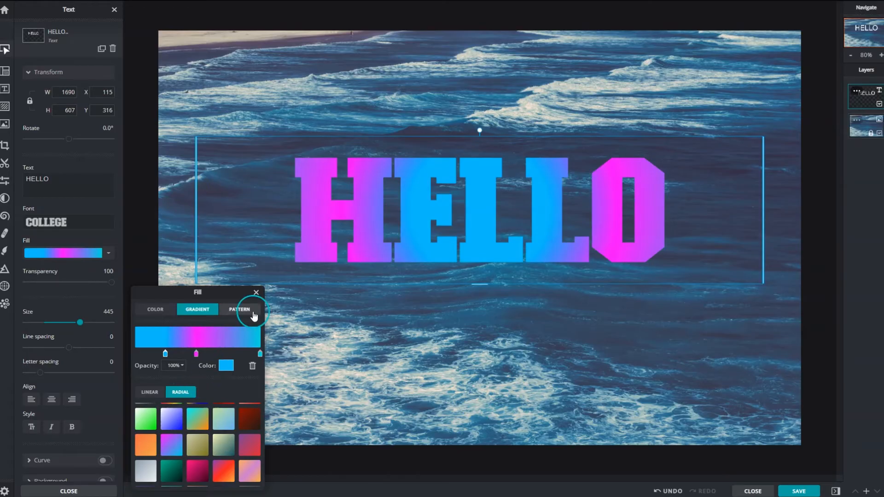
{"action": "left_click", "coordinate": [240, 310]}
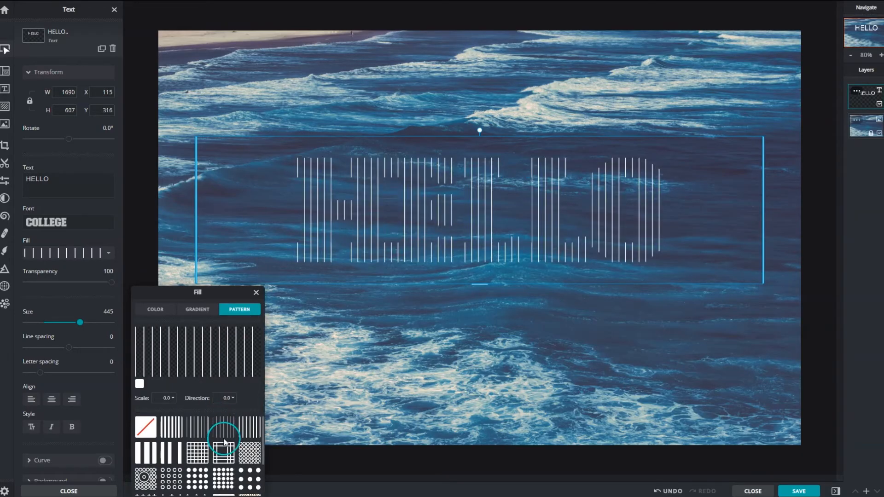
Pick a pattern fill, shrink its scale to -5.0 and angle it about 45°
{"action": "left_click", "coordinate": [224, 477]}
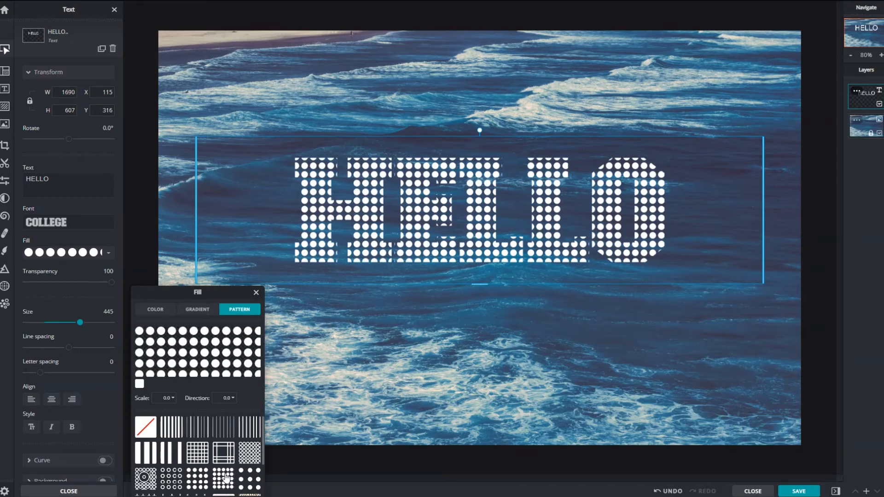
{"action": "left_click", "coordinate": [164, 398]}
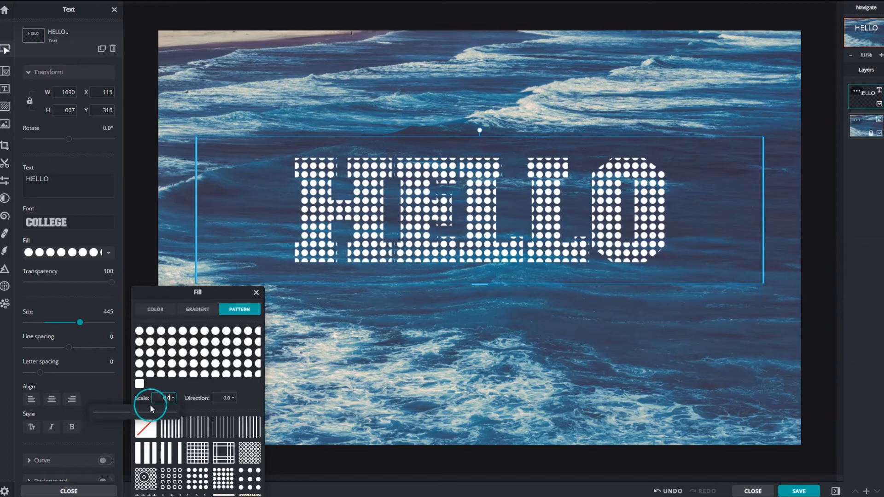
{"action": "left_click_drag", "start_coordinate": [150, 414], "coordinate": [116, 413]}
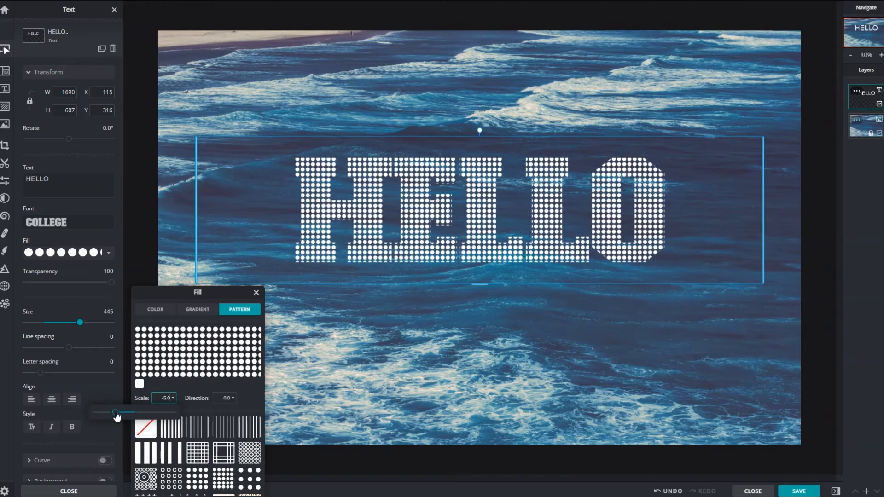
{"action": "left_click_drag", "start_coordinate": [116, 413], "coordinate": [165, 414]}
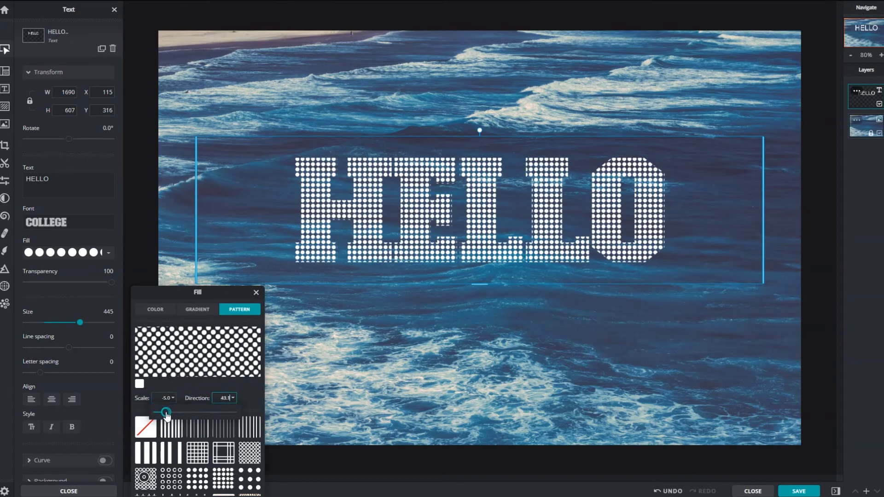
{"action": "left_click_drag", "start_coordinate": [164, 413], "coordinate": [166, 413]}
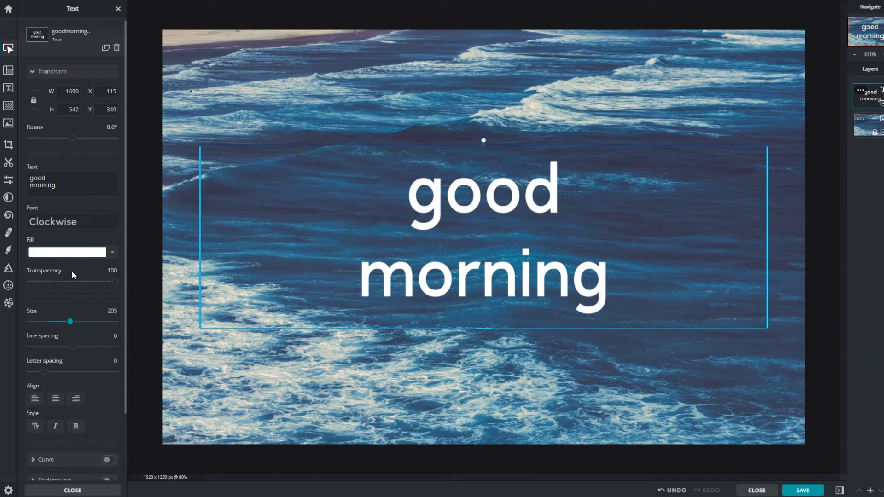
Set the good morning text to transparency 80, size 275, line spacing -29 and letter spacing 10
{"action": "left_click_drag", "start_coordinate": [116, 282], "coordinate": [67, 282]}
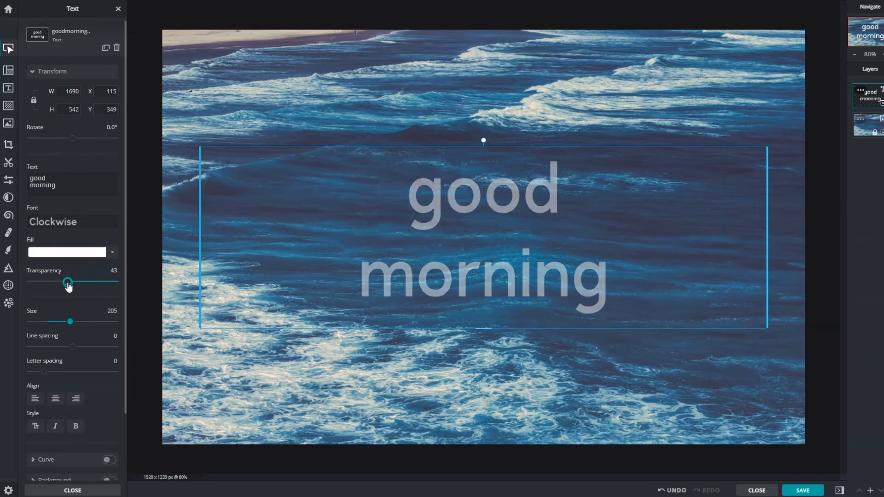
{"action": "left_click_drag", "start_coordinate": [68, 282], "coordinate": [60, 284]}
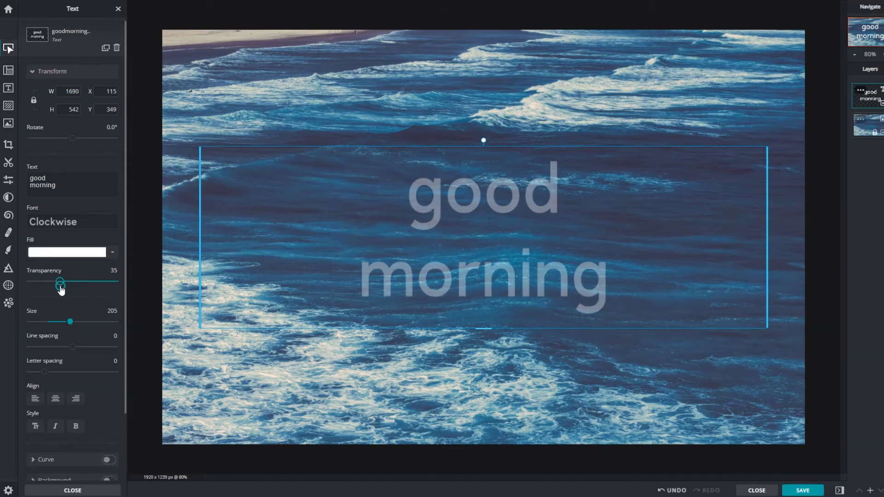
{"action": "left_click_drag", "start_coordinate": [61, 282], "coordinate": [99, 282]}
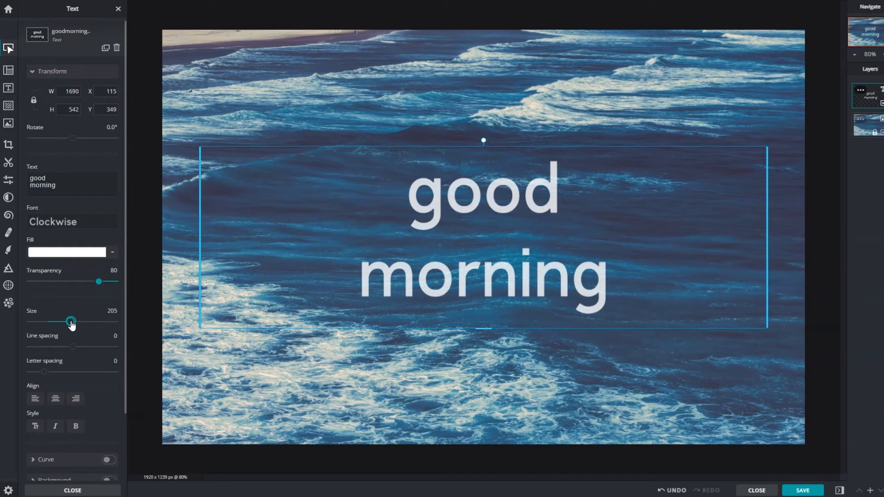
{"action": "left_click_drag", "start_coordinate": [70, 321], "coordinate": [74, 322]}
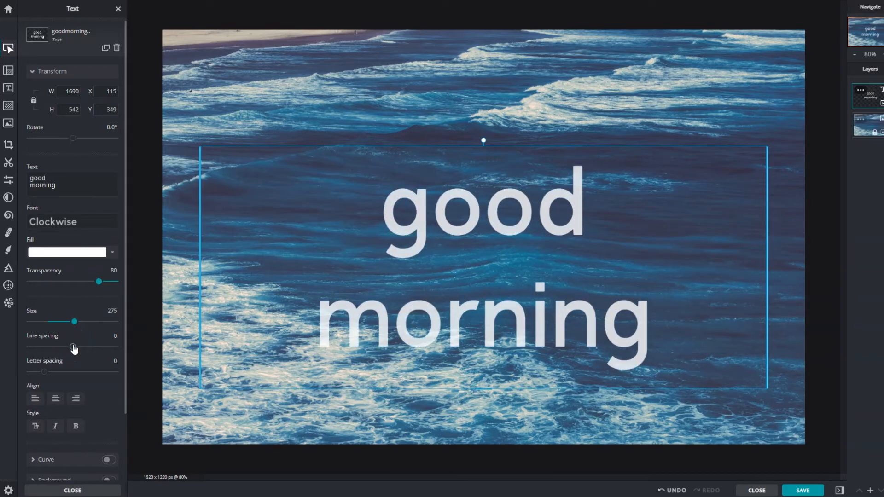
{"action": "left_click_drag", "start_coordinate": [74, 345], "coordinate": [64, 345]}
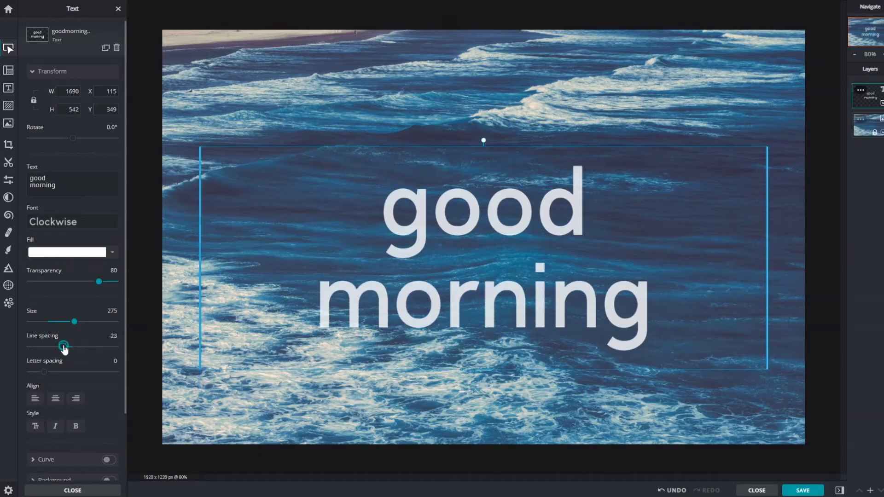
{"action": "left_click_drag", "start_coordinate": [65, 346], "coordinate": [61, 348]}
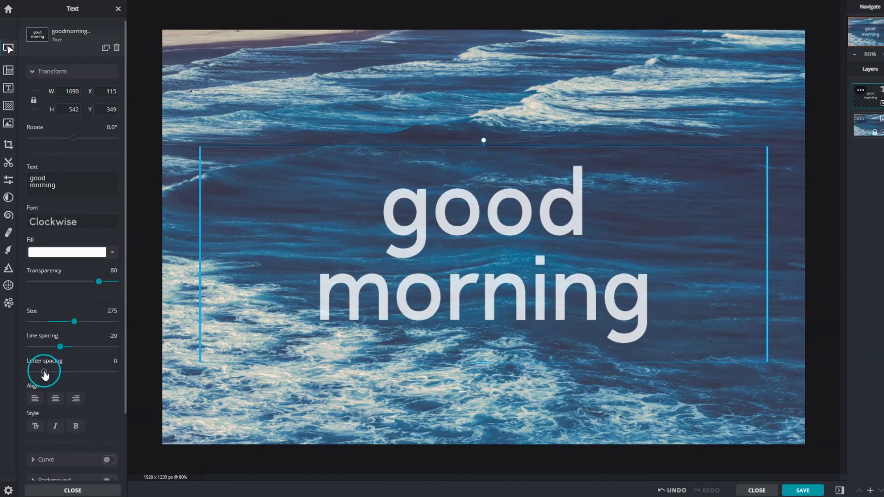
{"action": "left_click_drag", "start_coordinate": [44, 371], "coordinate": [52, 371]}
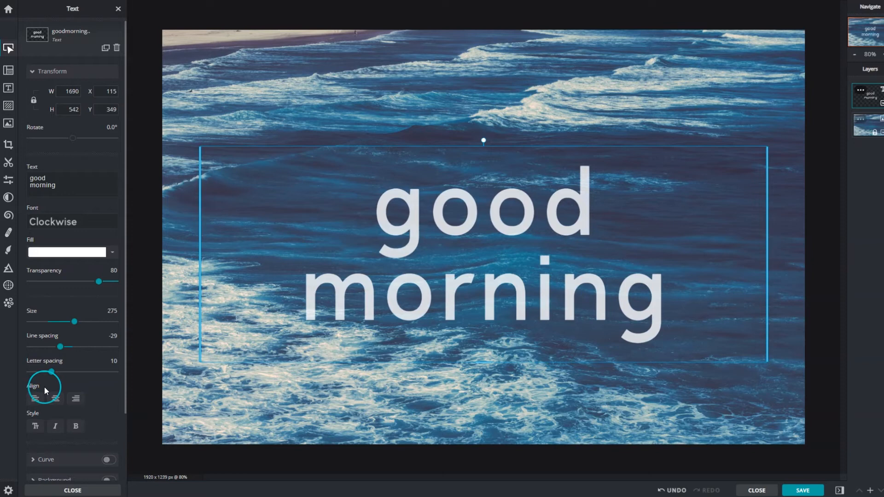
Right-align the text after trying left and centre, then convert it to uppercase
{"action": "left_click", "coordinate": [35, 399]}
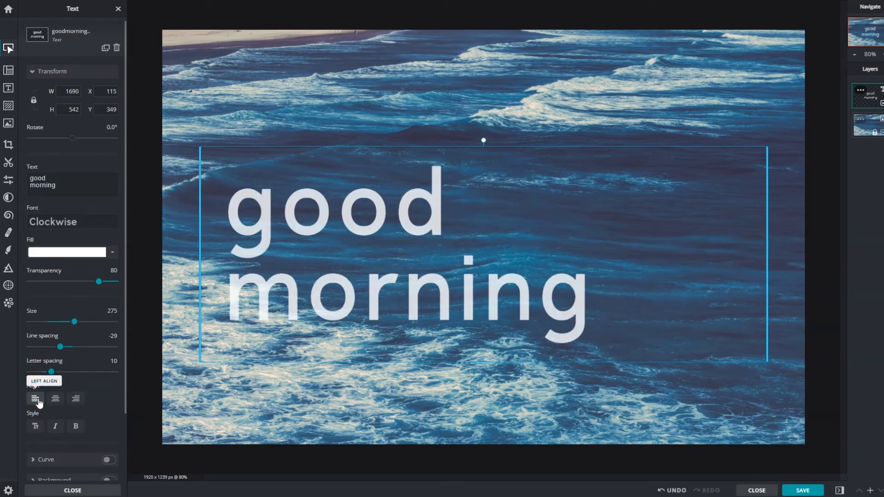
{"action": "left_click", "coordinate": [55, 399]}
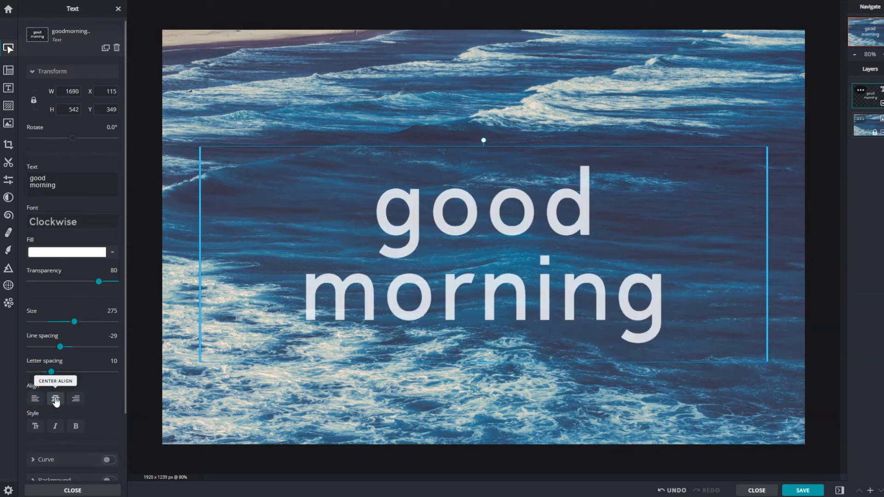
{"action": "left_click", "coordinate": [76, 398]}
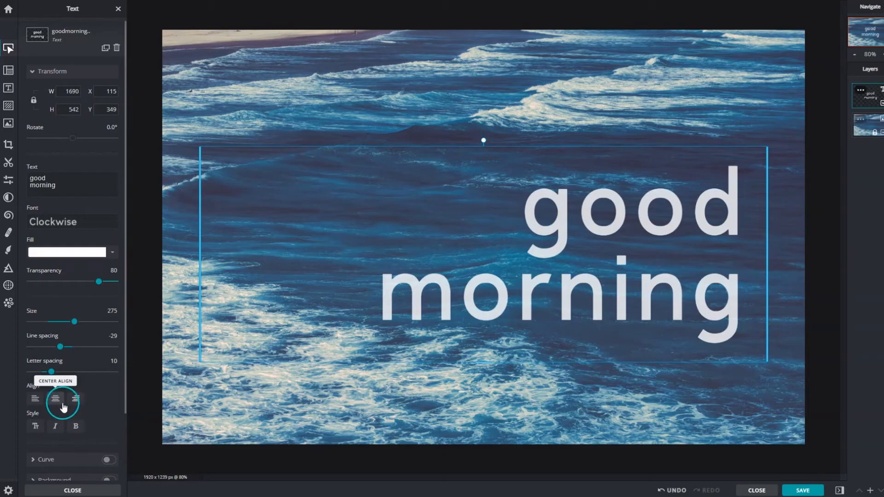
{"action": "mouse_move", "coordinate": [42, 418]}
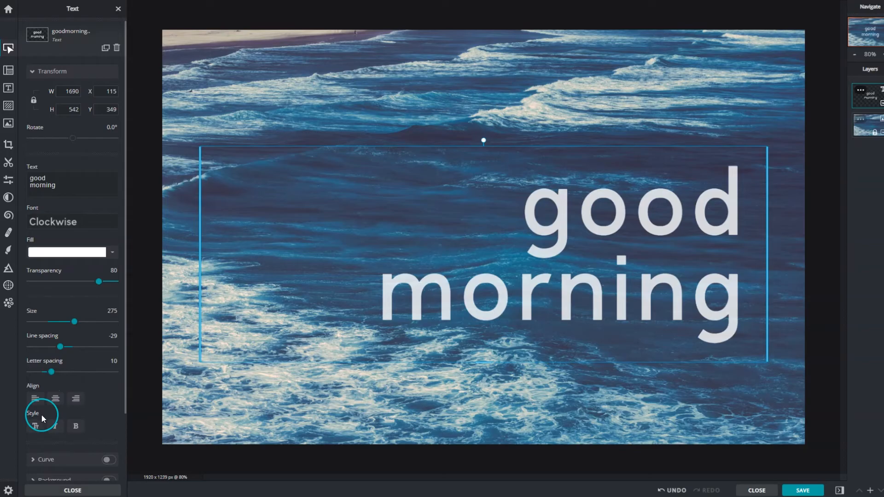
{"action": "left_click", "coordinate": [35, 426]}
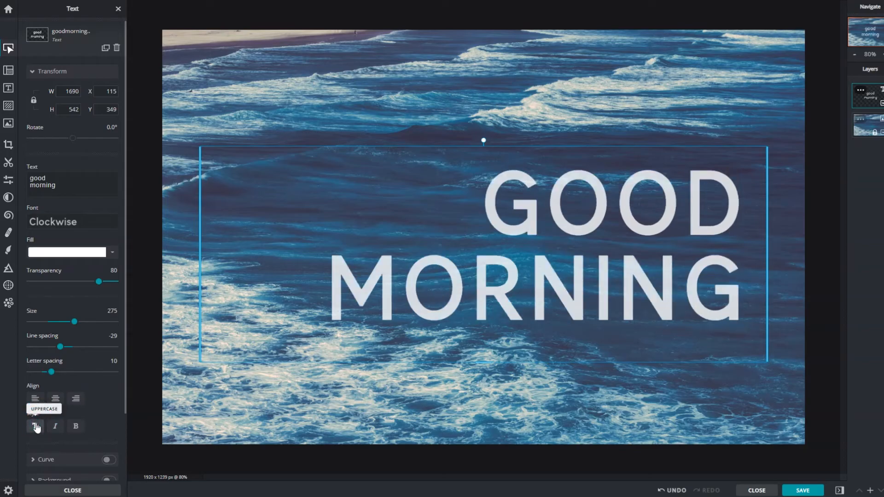
{"action": "left_click", "coordinate": [55, 426]}
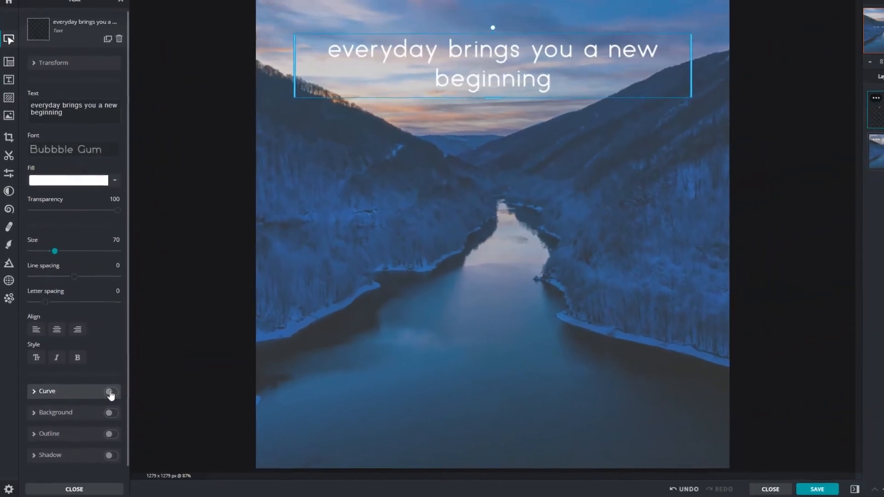
Enable curved text, test arc and full circle, then curve it along a half circle with spread letters
{"action": "left_click", "coordinate": [111, 393]}
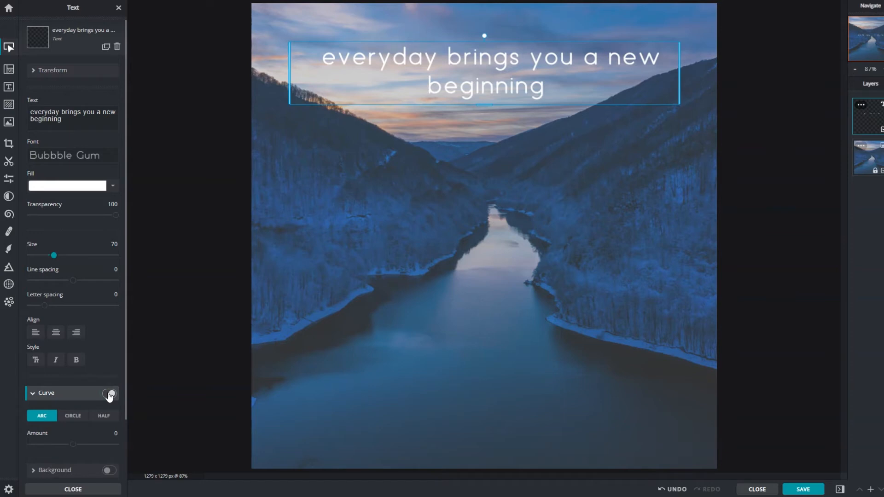
{"action": "left_click", "coordinate": [108, 394]}
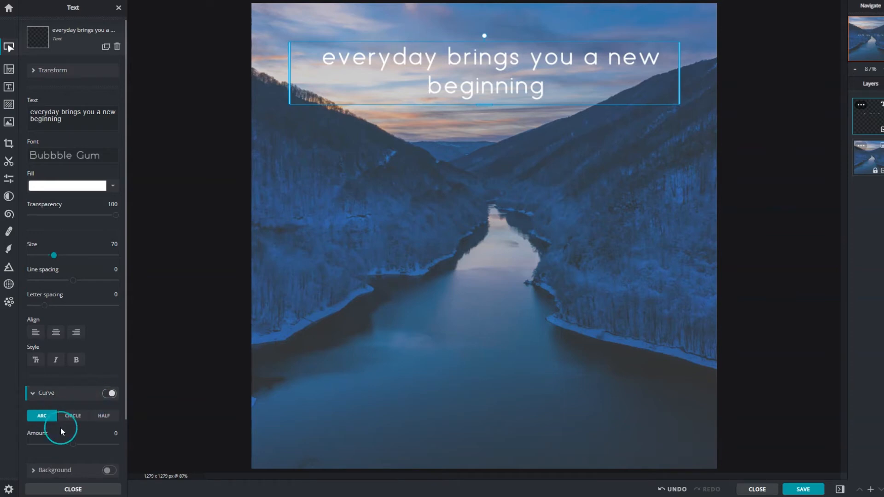
{"action": "left_click_drag", "start_coordinate": [76, 445], "coordinate": [29, 445]}
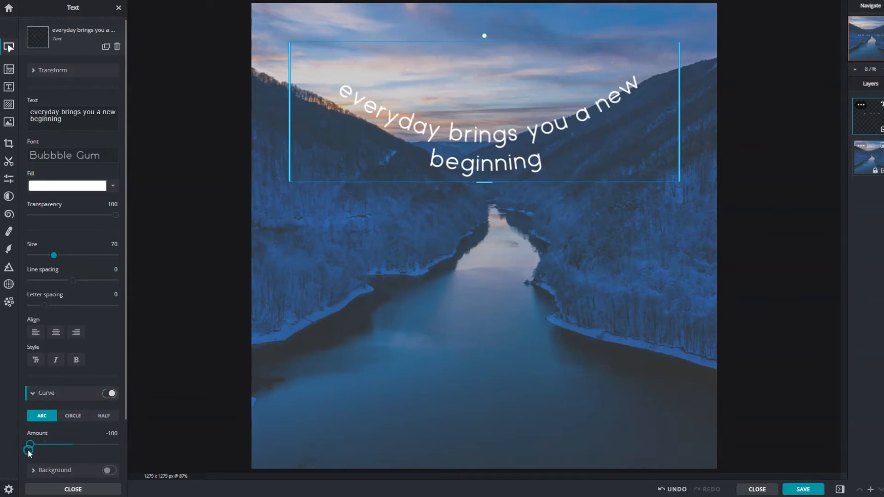
{"action": "left_click_drag", "start_coordinate": [30, 446], "coordinate": [82, 446]}
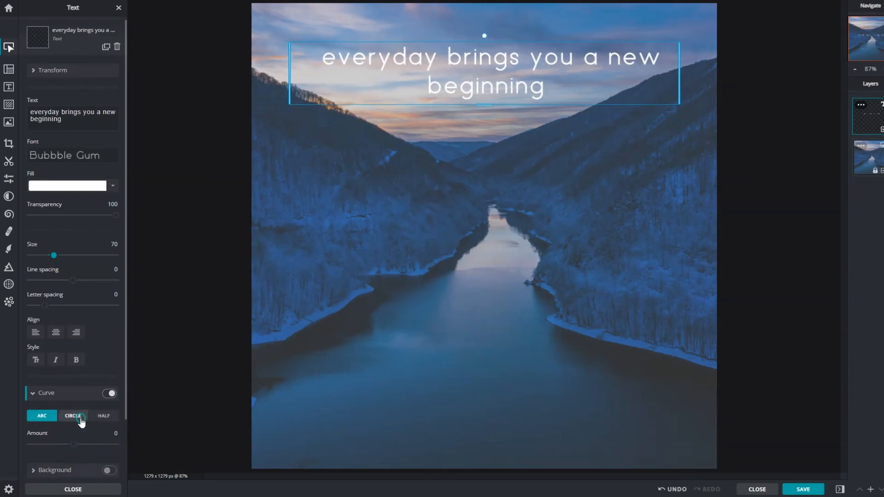
{"action": "left_click", "coordinate": [73, 416]}
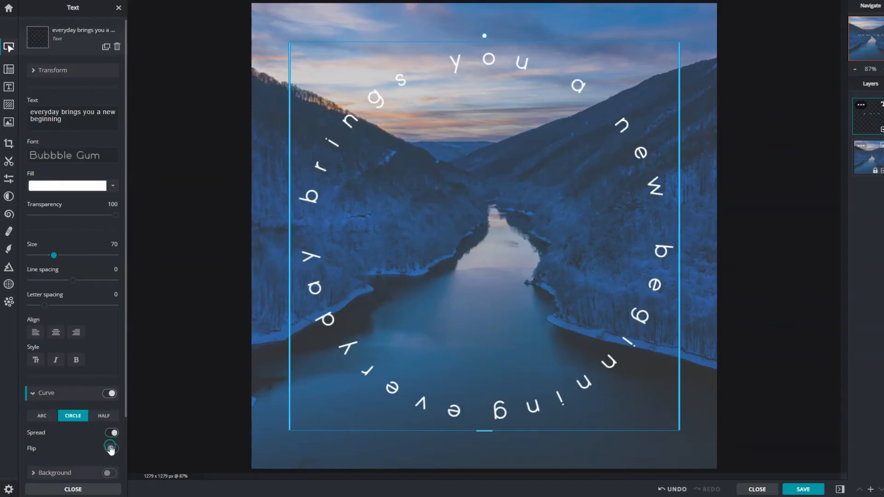
{"action": "left_click", "coordinate": [104, 415]}
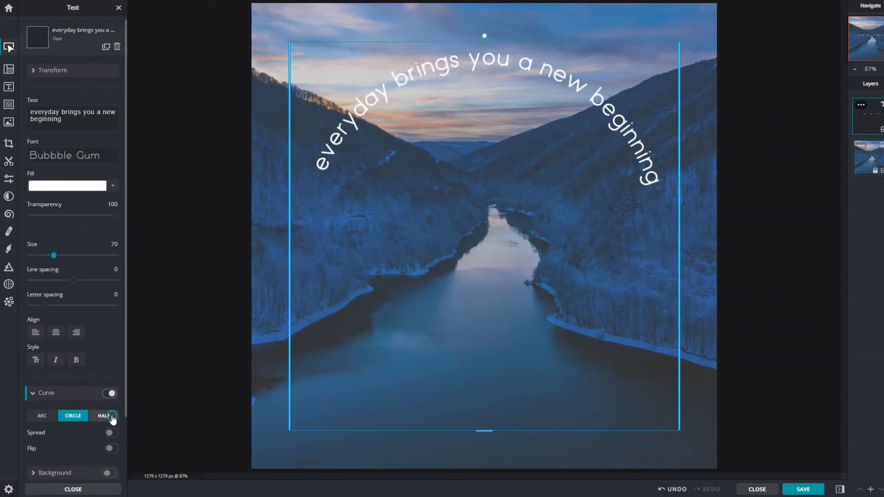
{"action": "left_click", "coordinate": [103, 416]}
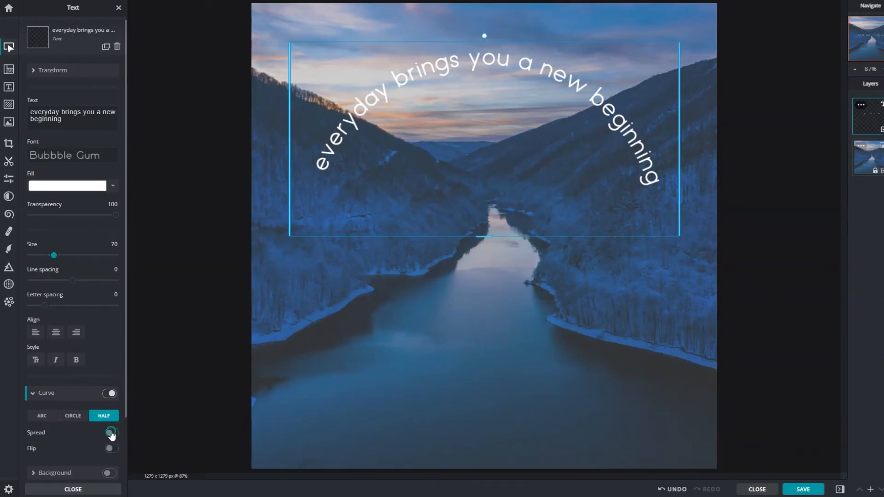
{"action": "left_click", "coordinate": [111, 449]}
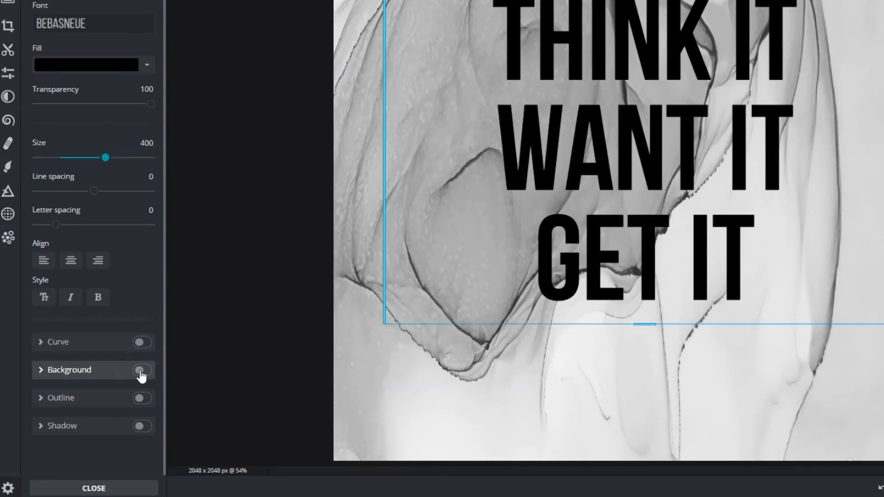
Add a purple background box behind the THINK IT WANT IT GET IT text
{"action": "left_click", "coordinate": [142, 370]}
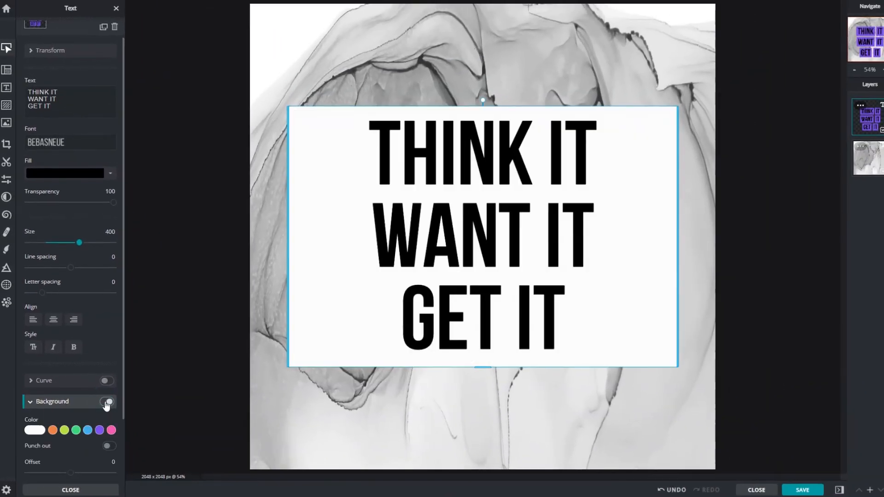
{"action": "left_click", "coordinate": [107, 402]}
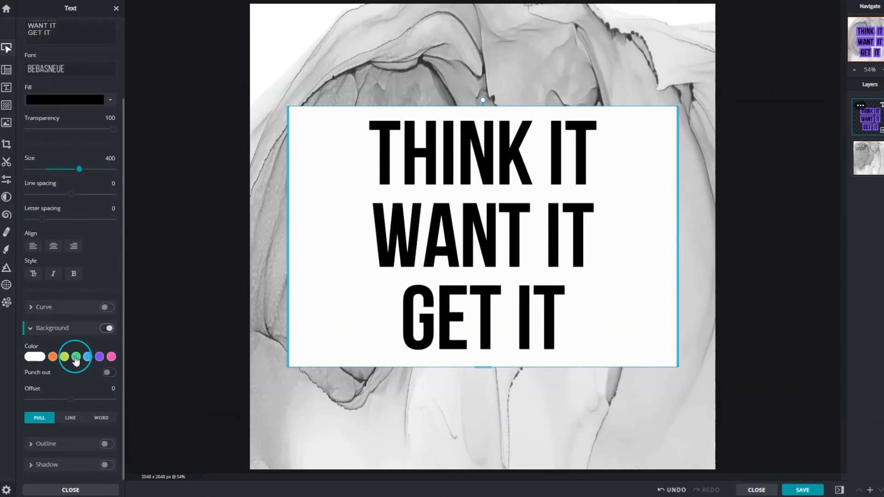
{"action": "left_click", "coordinate": [94, 357]}
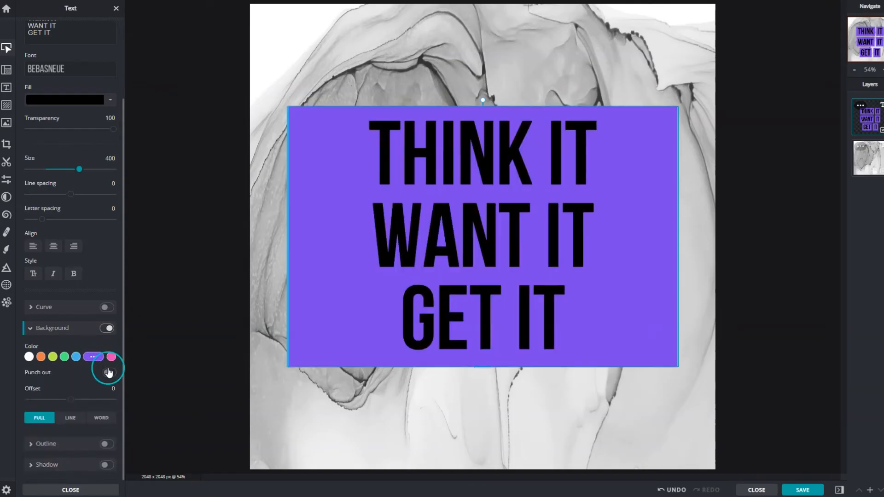
{"action": "left_click", "coordinate": [108, 372]}
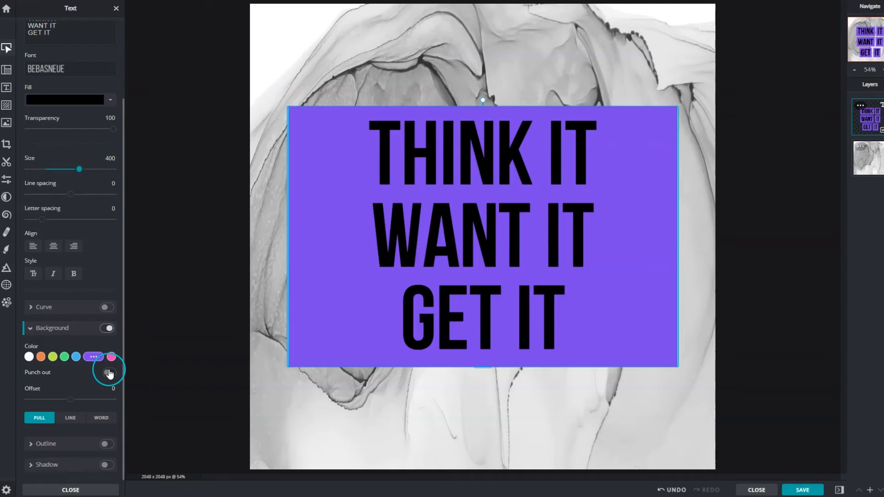
{"action": "left_click", "coordinate": [106, 372]}
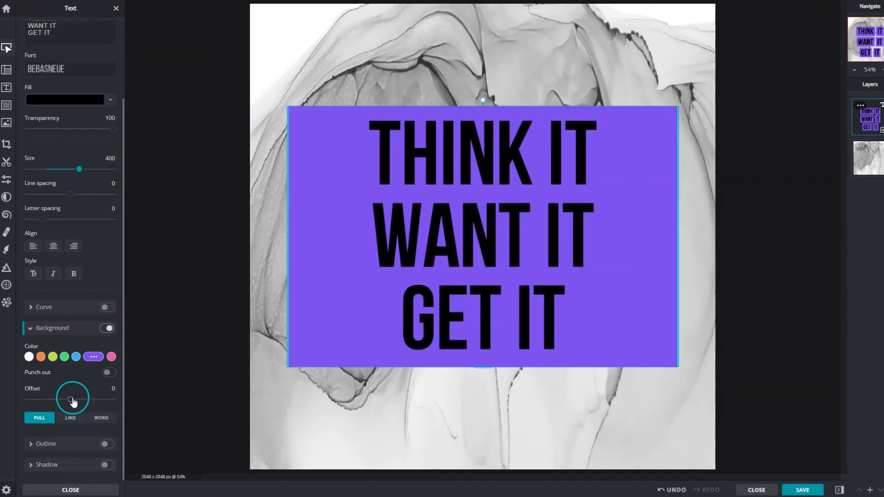
Test the background offset, reset it to 0, then give each text line its own block
{"action": "left_click_drag", "start_coordinate": [72, 400], "coordinate": [27, 399]}
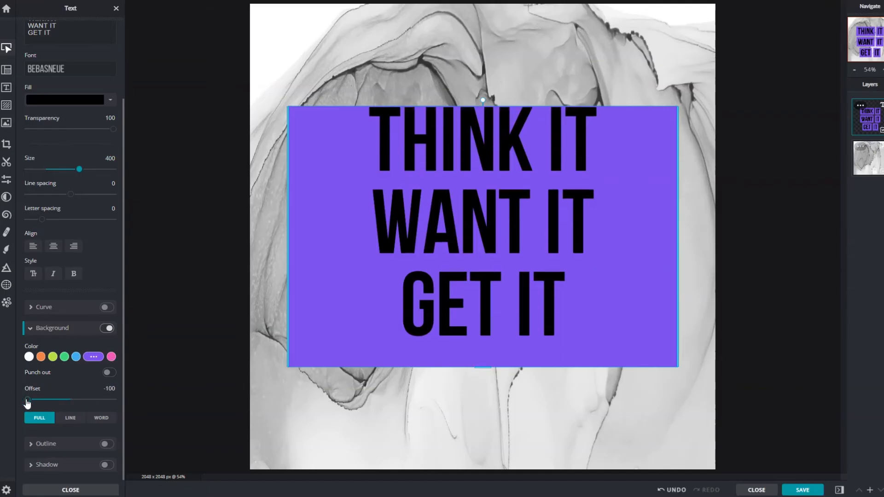
{"action": "left_click_drag", "start_coordinate": [27, 401], "coordinate": [114, 401]}
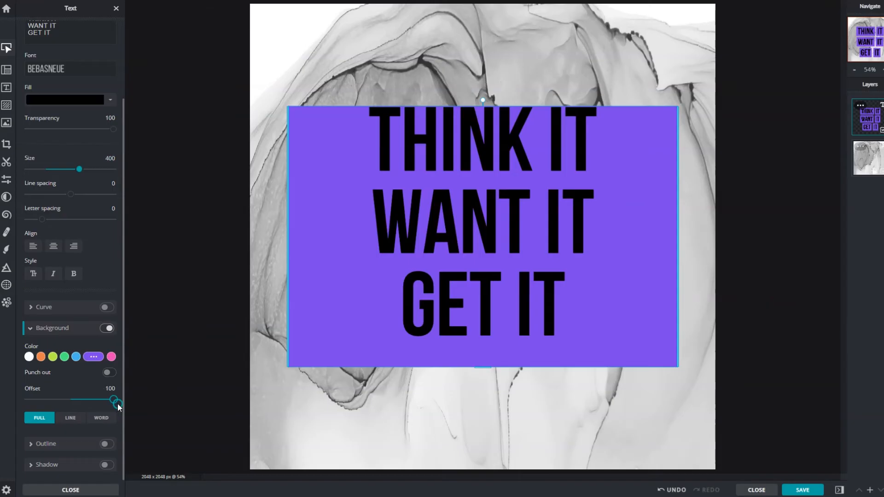
{"action": "left_click_drag", "start_coordinate": [114, 400], "coordinate": [73, 399]}
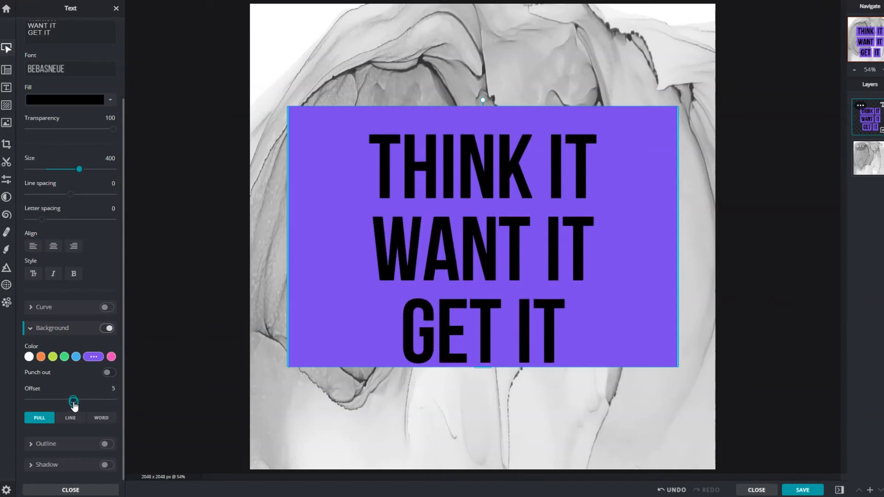
{"action": "left_click_drag", "start_coordinate": [73, 401], "coordinate": [70, 401]}
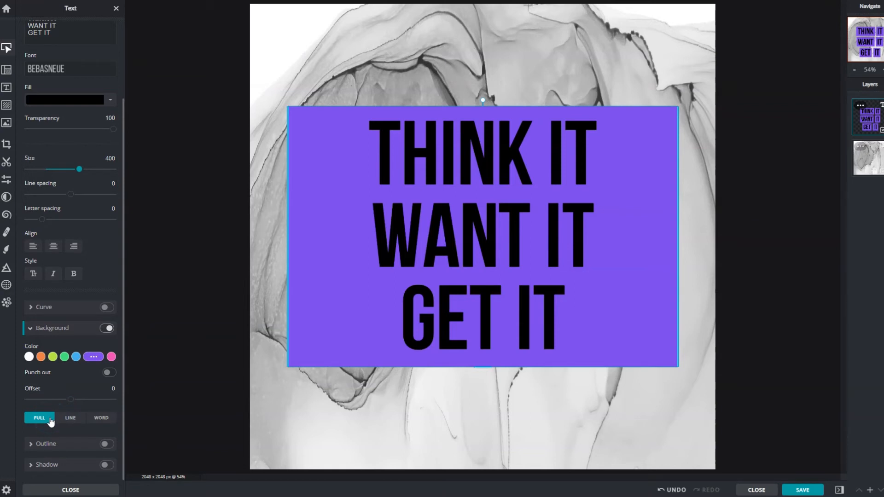
{"action": "left_click", "coordinate": [71, 418]}
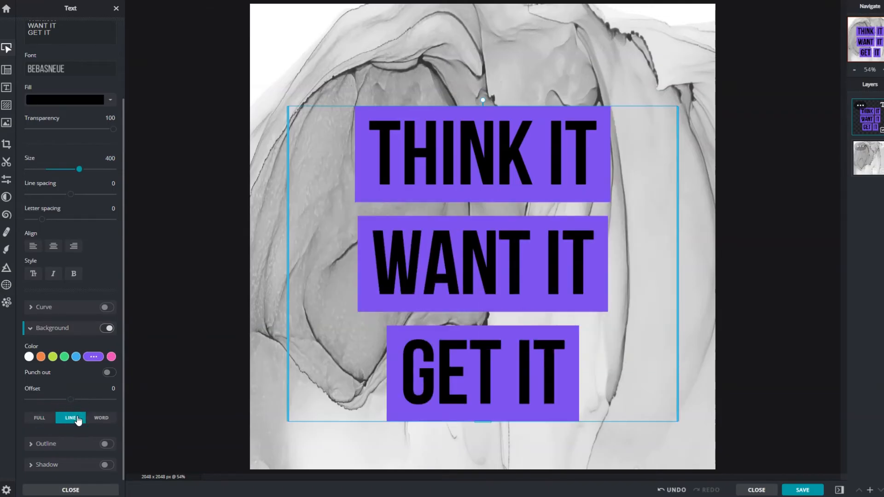
{"action": "left_click", "coordinate": [101, 418]}
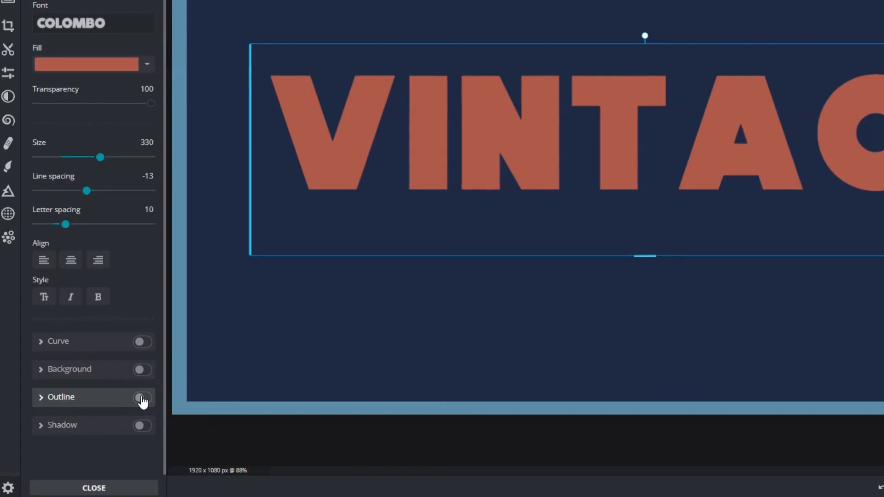
Add an outline to VINTAGE in a cream colour
{"action": "left_click", "coordinate": [142, 398]}
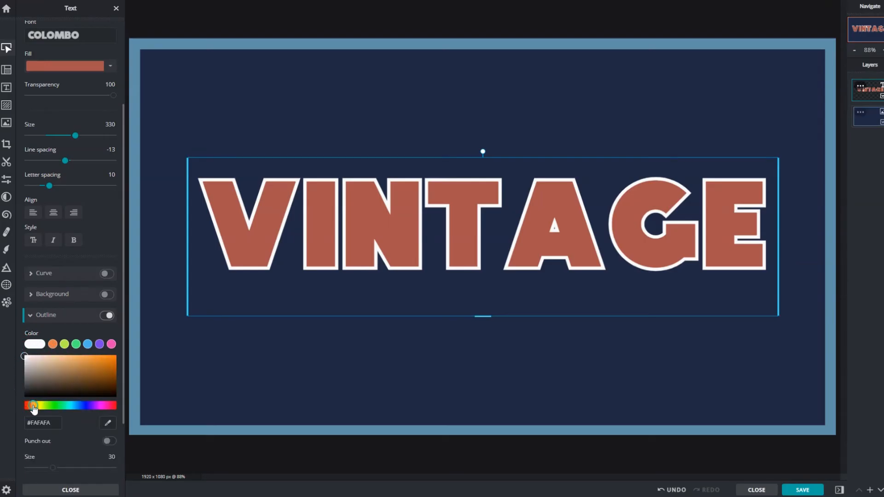
{"action": "left_click", "coordinate": [51, 378]}
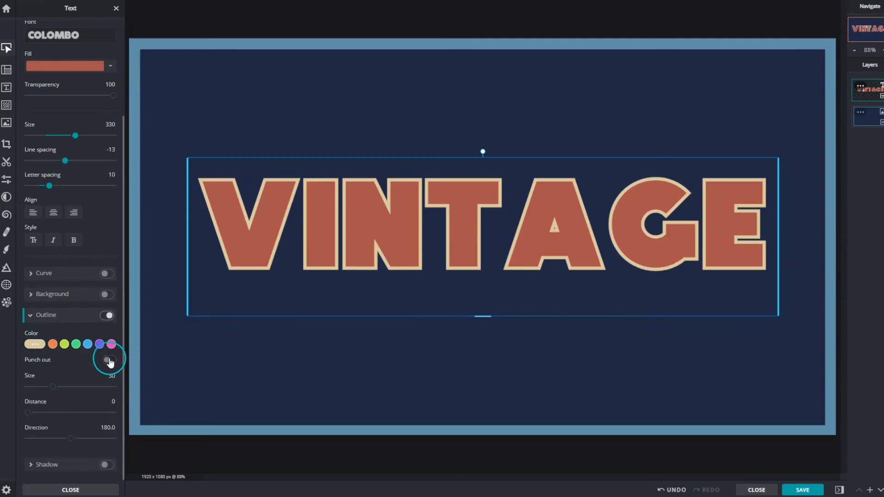
{"action": "left_click", "coordinate": [107, 359]}
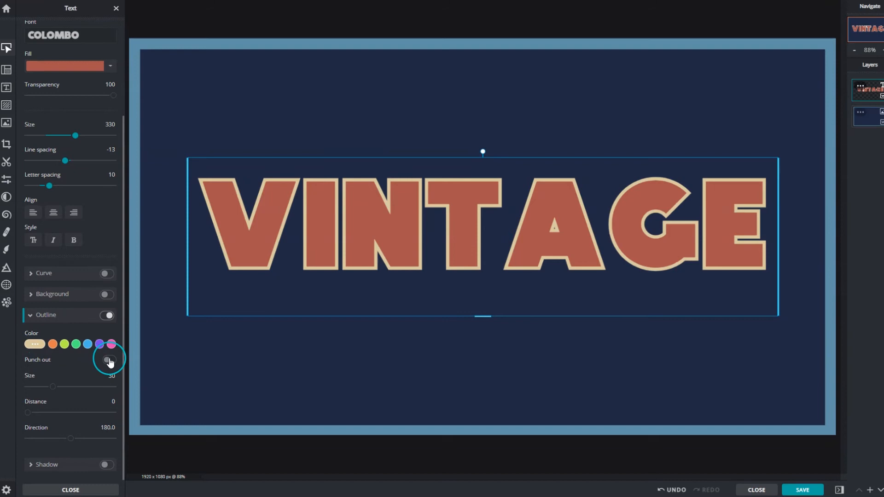
{"action": "left_click", "coordinate": [109, 360]}
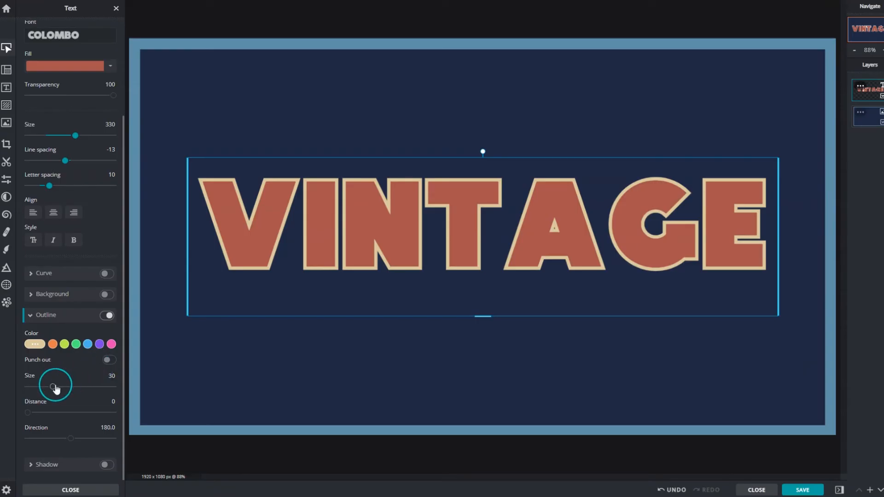
Set the outline Size to 10, Distance to 60 and Direction to about 298
{"action": "left_click_drag", "start_coordinate": [56, 388], "coordinate": [39, 387]}
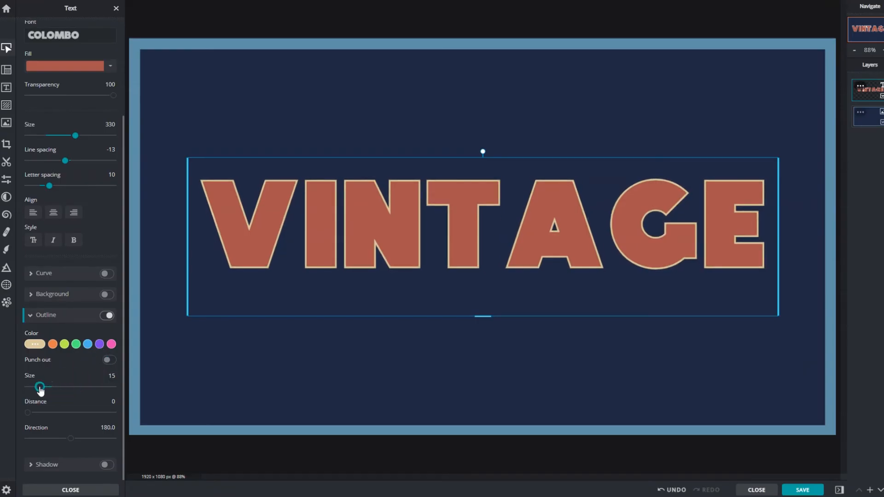
{"action": "left_click_drag", "start_coordinate": [39, 387], "coordinate": [36, 387]}
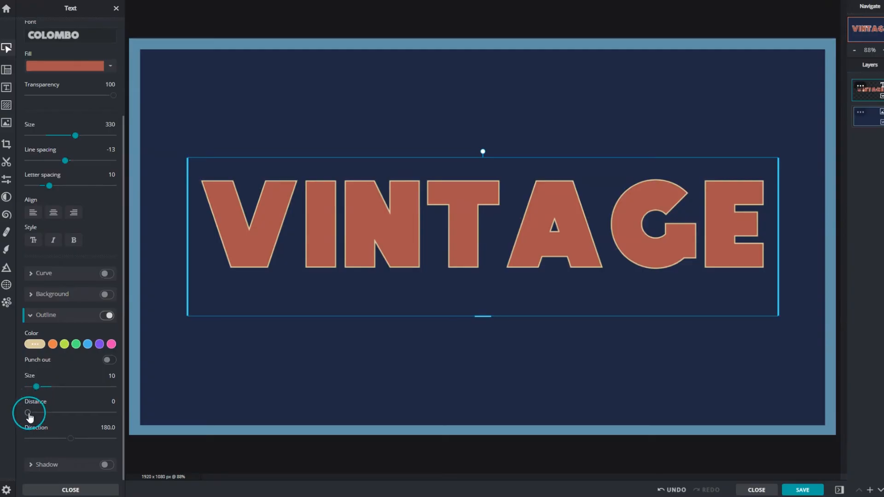
{"action": "left_click_drag", "start_coordinate": [27, 413], "coordinate": [74, 413]}
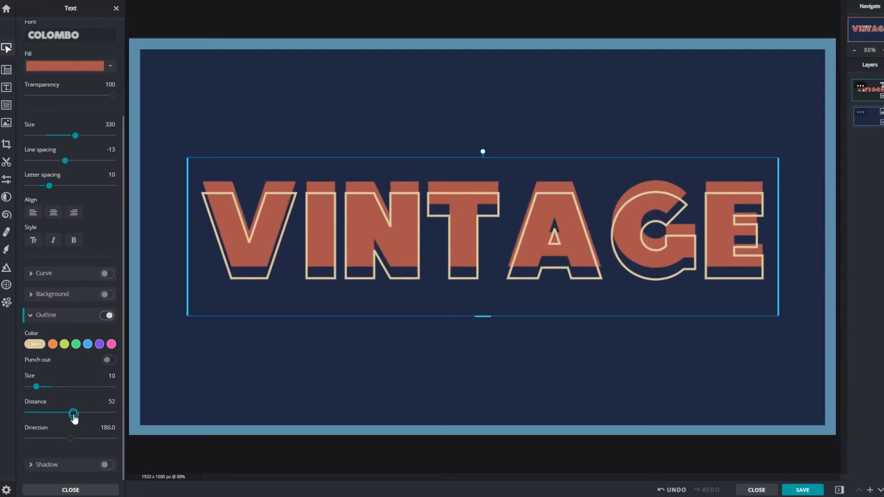
{"action": "left_click_drag", "start_coordinate": [74, 413], "coordinate": [80, 413]}
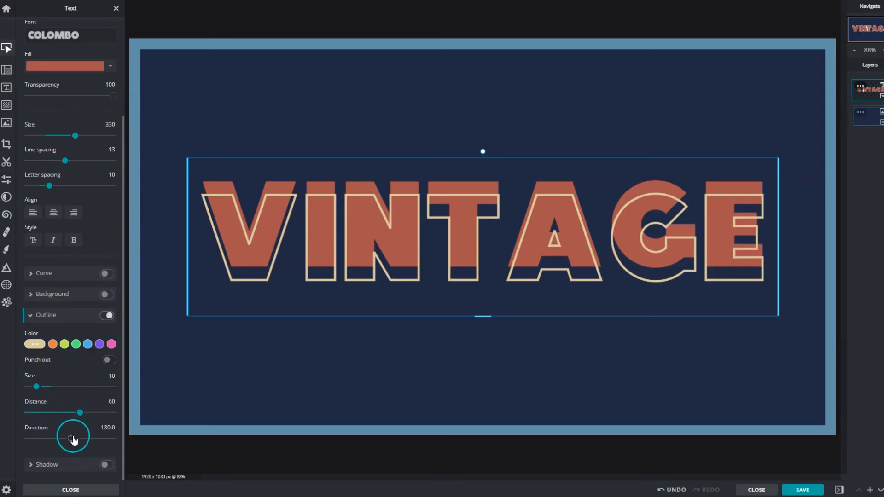
{"action": "left_click_drag", "start_coordinate": [72, 436], "coordinate": [99, 440]}
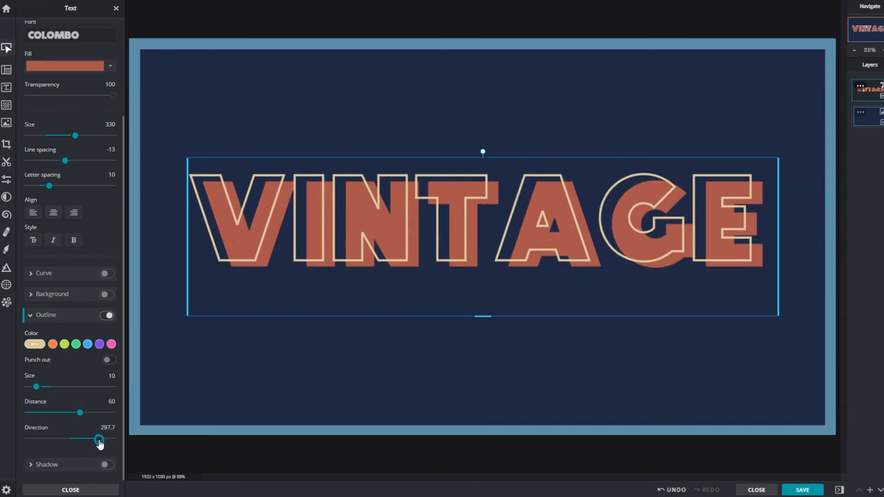
{"action": "left_click_drag", "start_coordinate": [98, 439], "coordinate": [100, 440]}
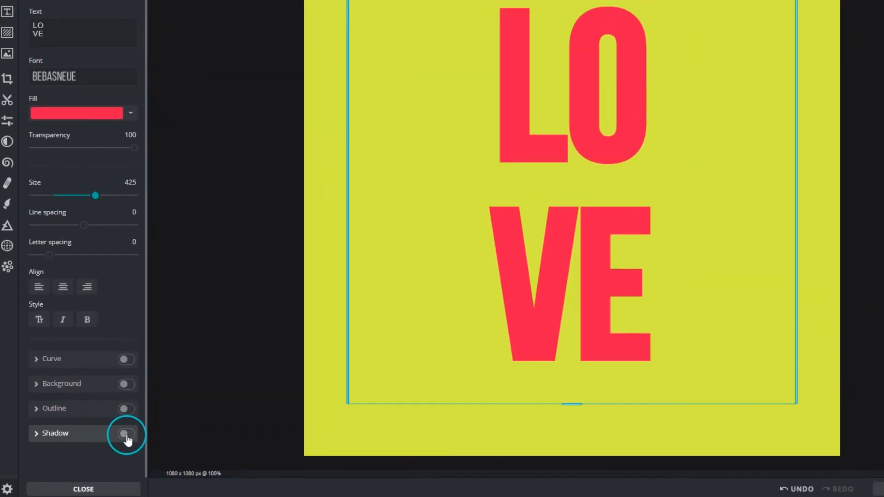
Add a shadow to LOVE with Blur 0 and Distance 23
{"action": "left_click", "coordinate": [127, 434]}
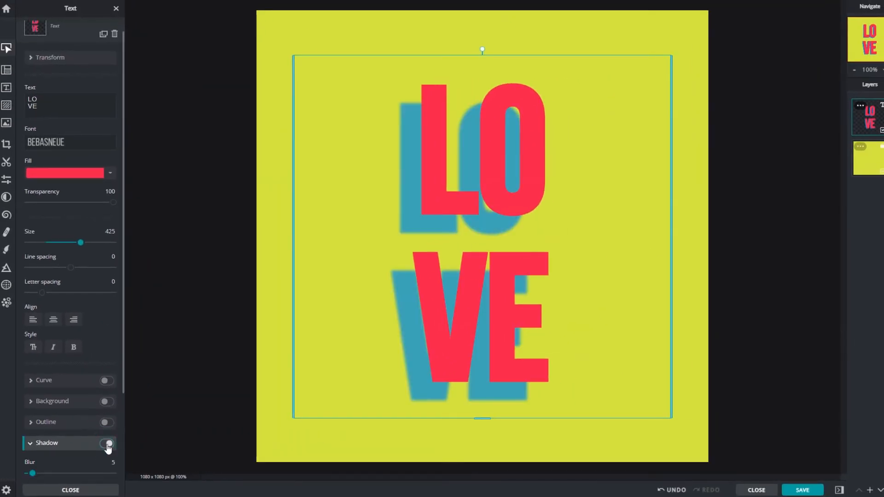
{"action": "left_click", "coordinate": [107, 444]}
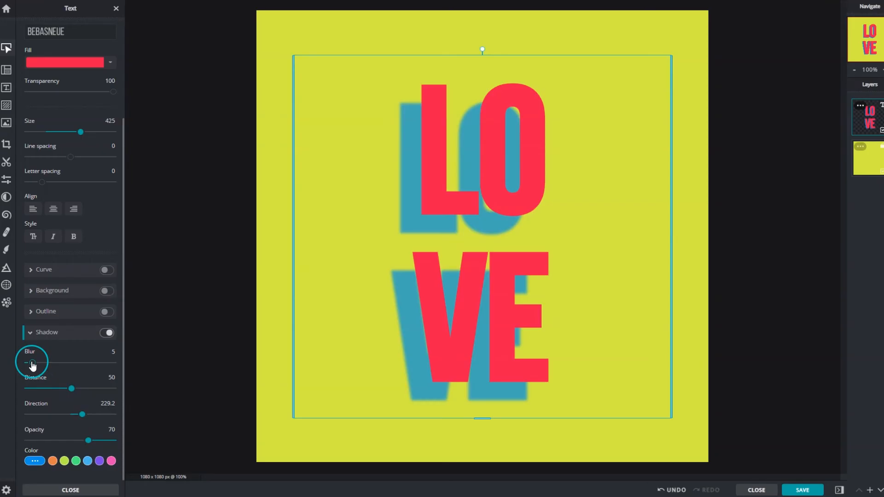
{"action": "left_click_drag", "start_coordinate": [26, 363], "coordinate": [39, 362]}
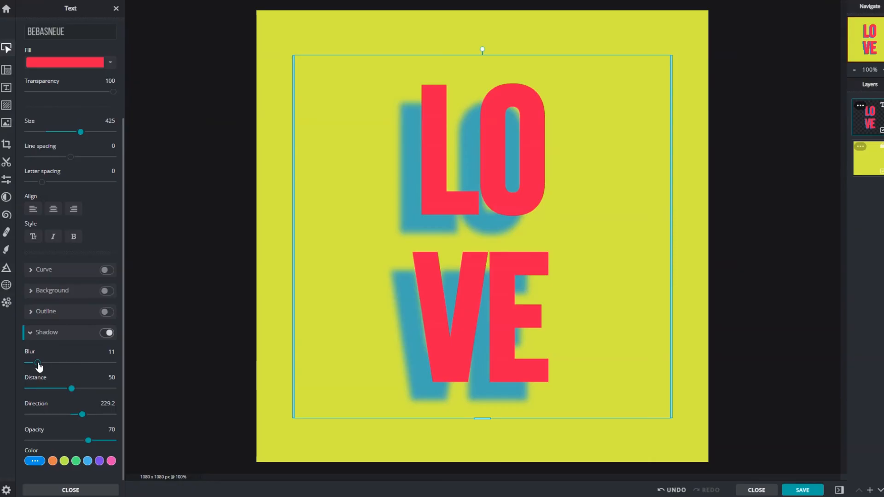
{"action": "left_click_drag", "start_coordinate": [38, 364], "coordinate": [27, 364]}
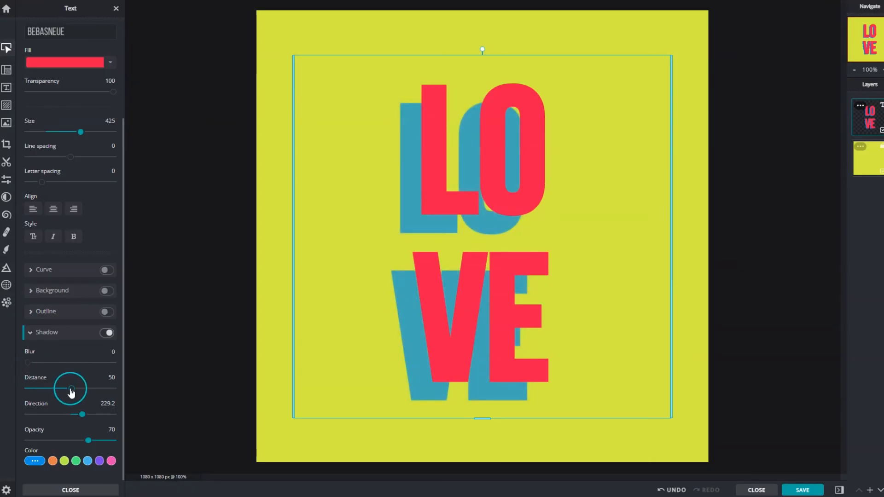
{"action": "left_click_drag", "start_coordinate": [71, 388], "coordinate": [53, 389]}
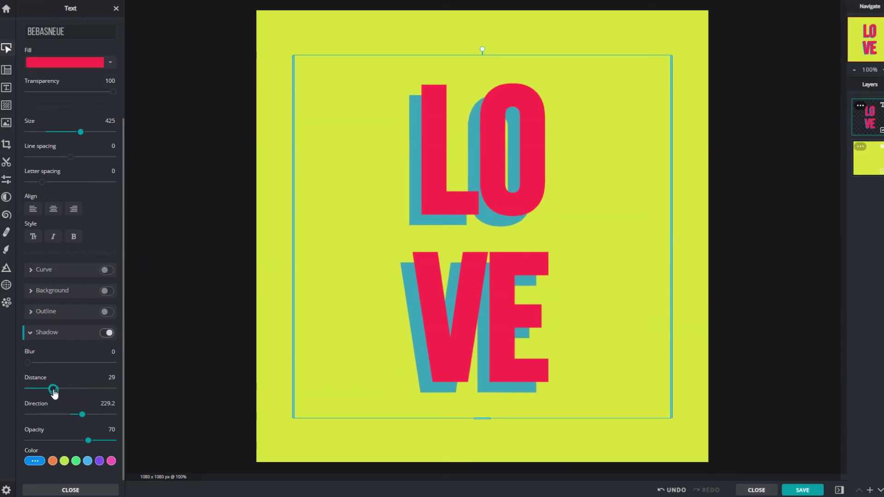
{"action": "left_click_drag", "start_coordinate": [53, 391], "coordinate": [48, 391]}
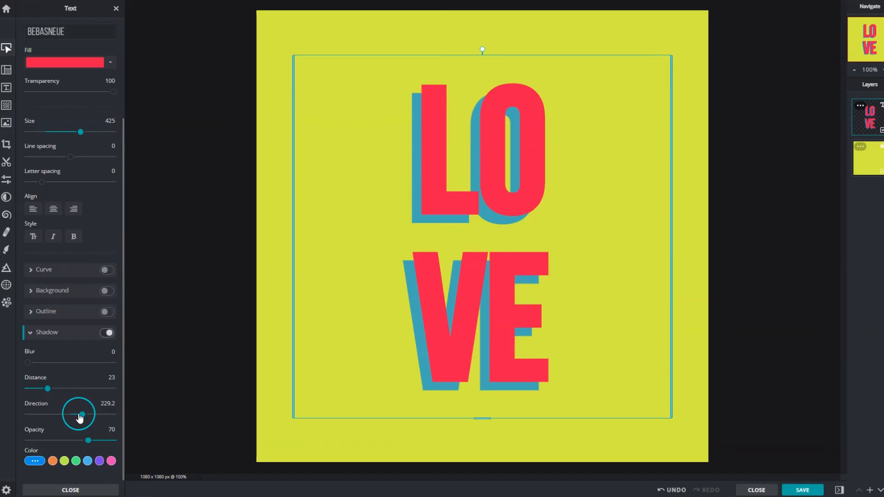
Set the shadow Direction to about 124 and Opacity to about 54
{"action": "left_click_drag", "start_coordinate": [79, 414], "coordinate": [60, 413]}
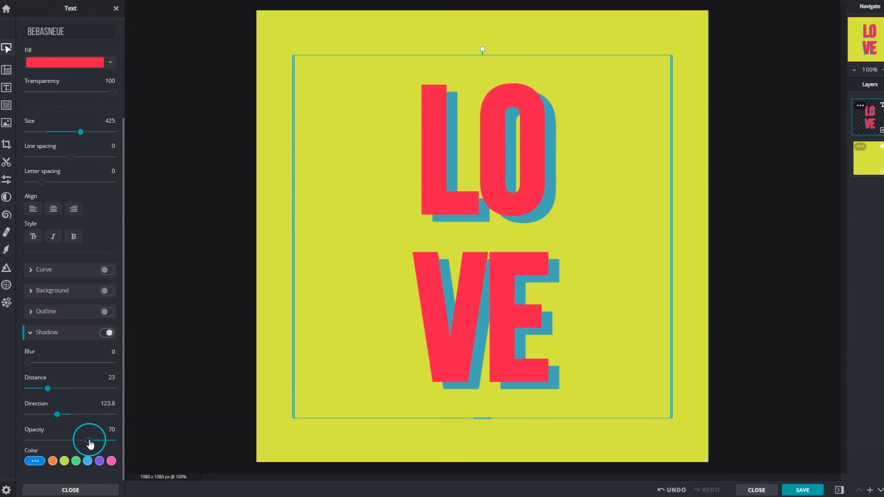
{"action": "left_click_drag", "start_coordinate": [88, 440], "coordinate": [113, 441]}
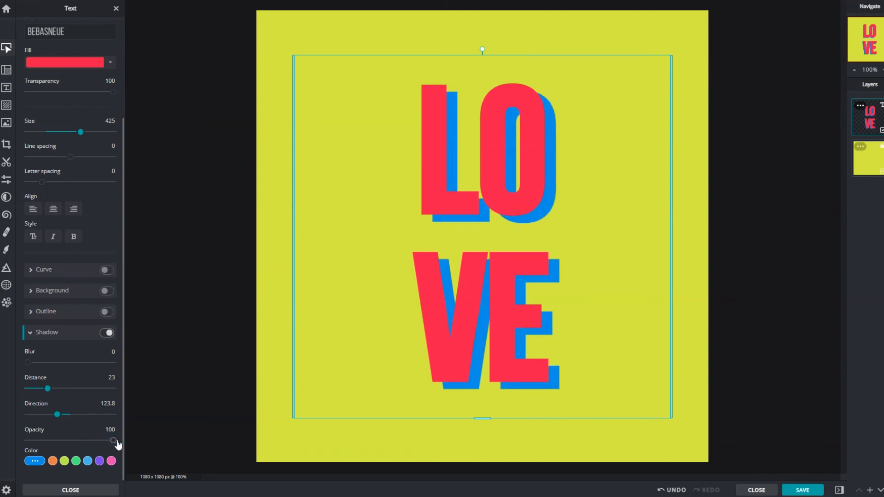
{"action": "left_click_drag", "start_coordinate": [112, 442], "coordinate": [74, 441]}
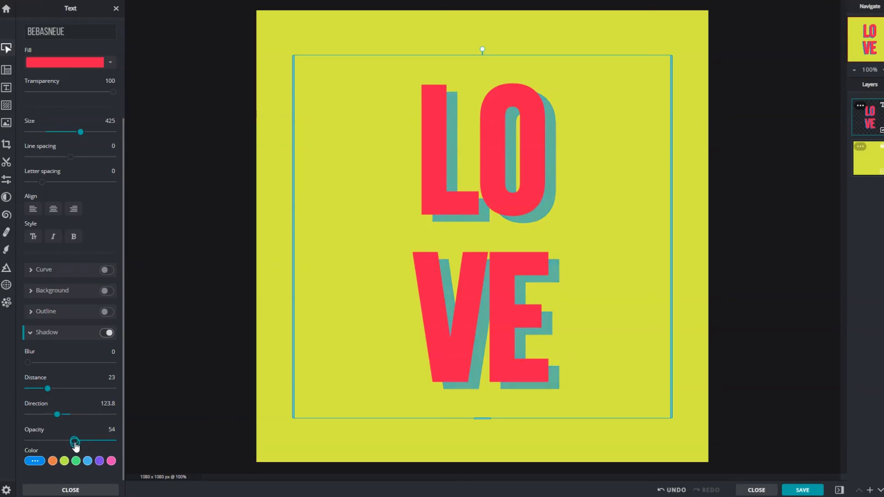
{"action": "left_click_drag", "start_coordinate": [74, 441], "coordinate": [59, 441]}
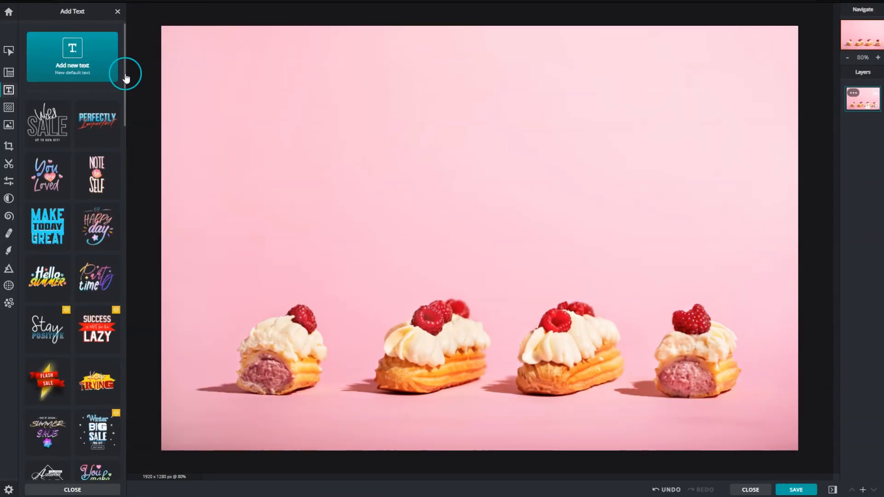
Add the BE SO GOOD they can't IGNORE YOU template over the pastry photo
{"action": "scroll", "scroll_direction": "down", "scroll_amount": 3}
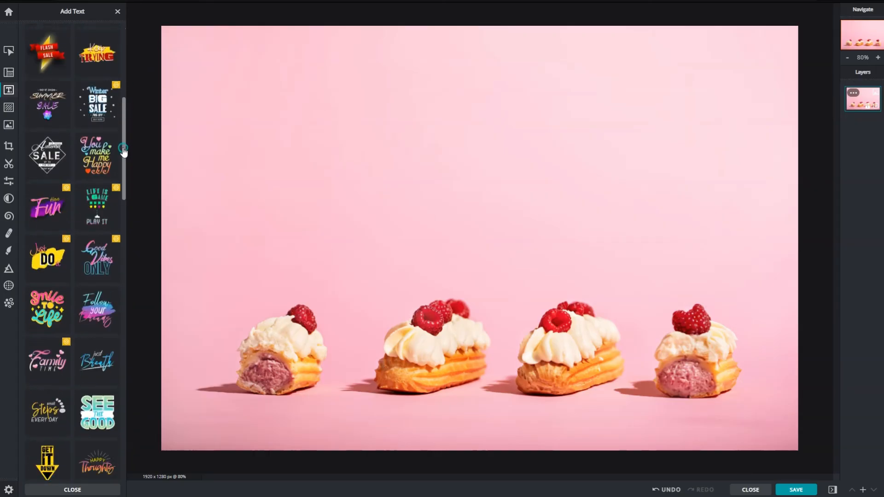
{"action": "scroll", "scroll_direction": "down", "scroll_amount": 3}
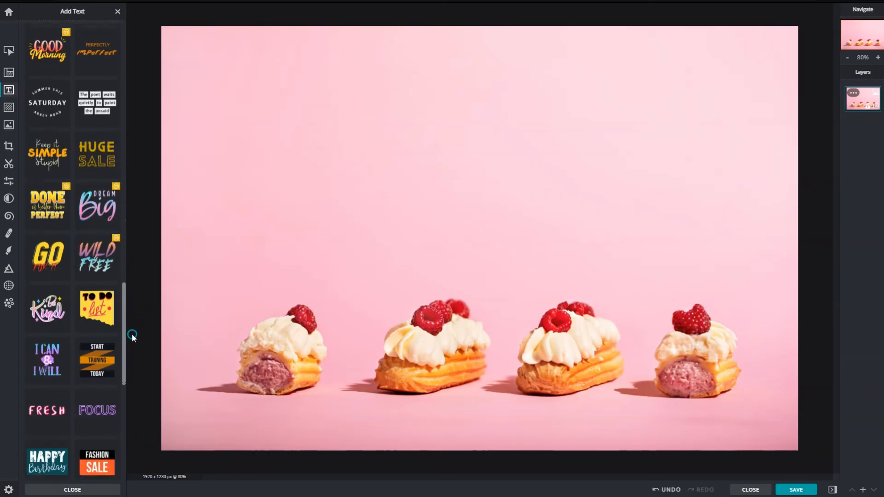
{"action": "scroll", "scroll_direction": "down", "scroll_amount": 3}
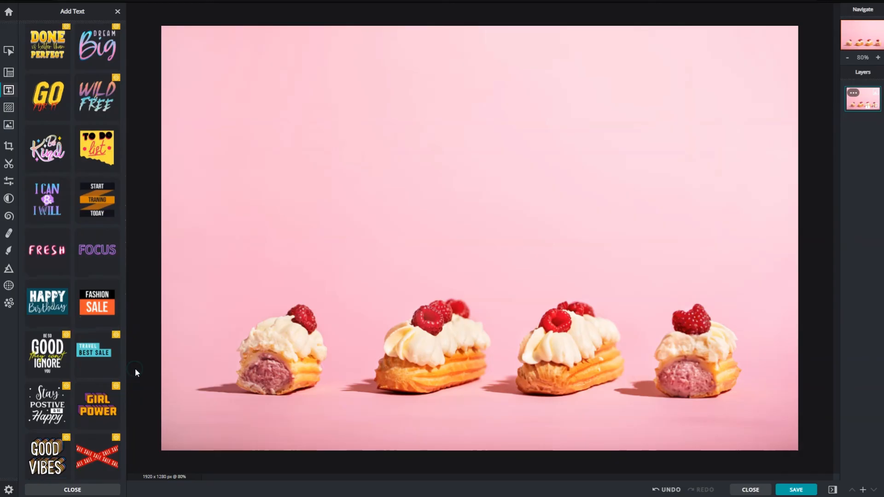
{"action": "left_click", "coordinate": [47, 354]}
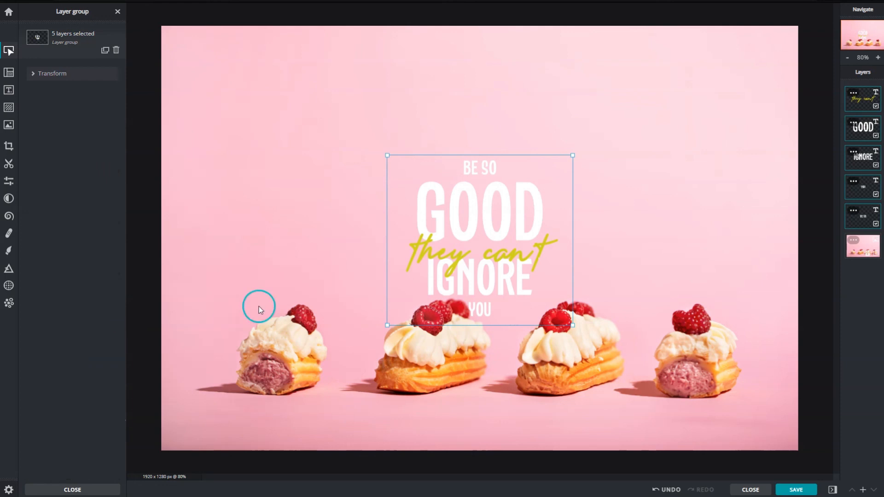